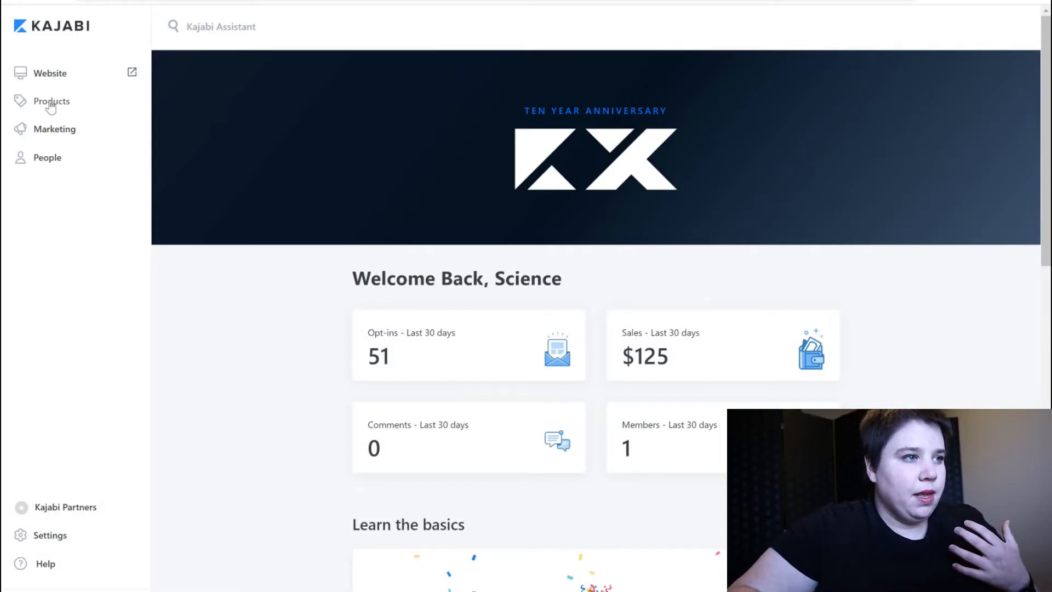
- From All Products, start a new product and scroll to the Community blueprint
{"action": "left_click", "coordinate": [51, 101]}
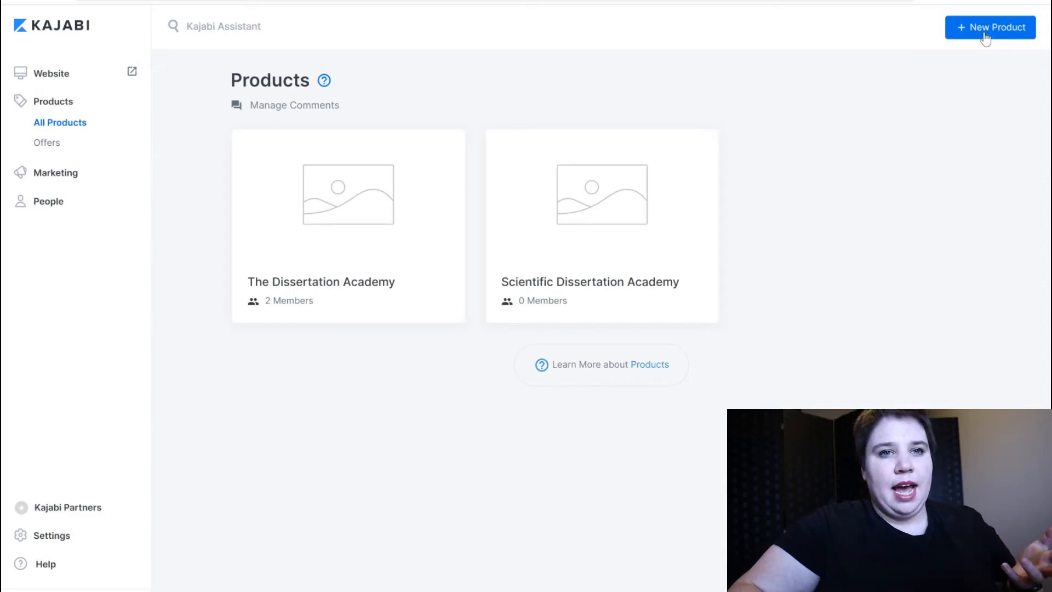
{"action": "left_click", "coordinate": [989, 27]}
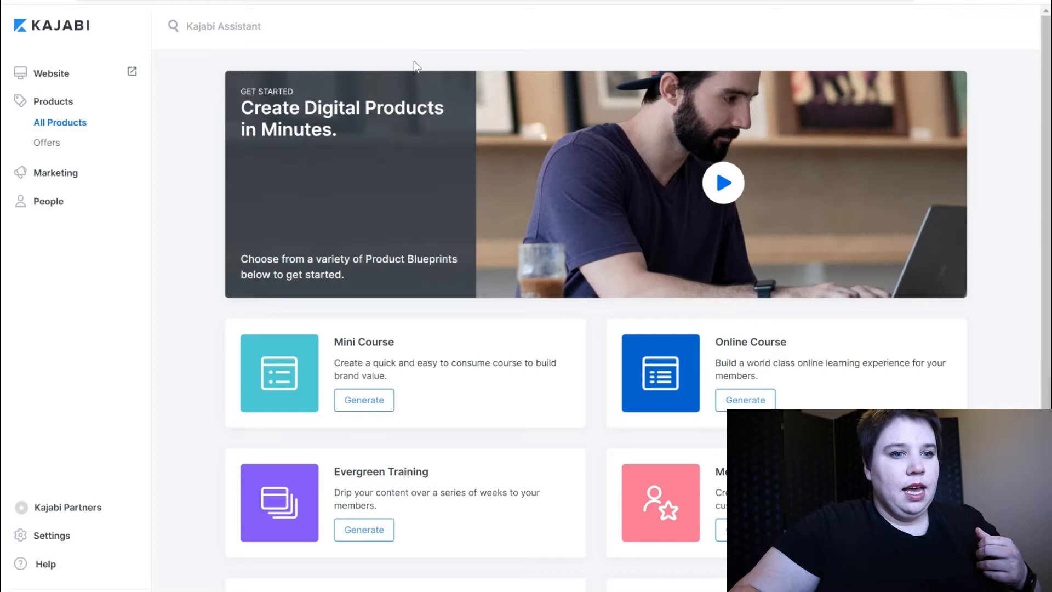
{"action": "scroll", "scroll_direction": "down", "scroll_amount": 3}
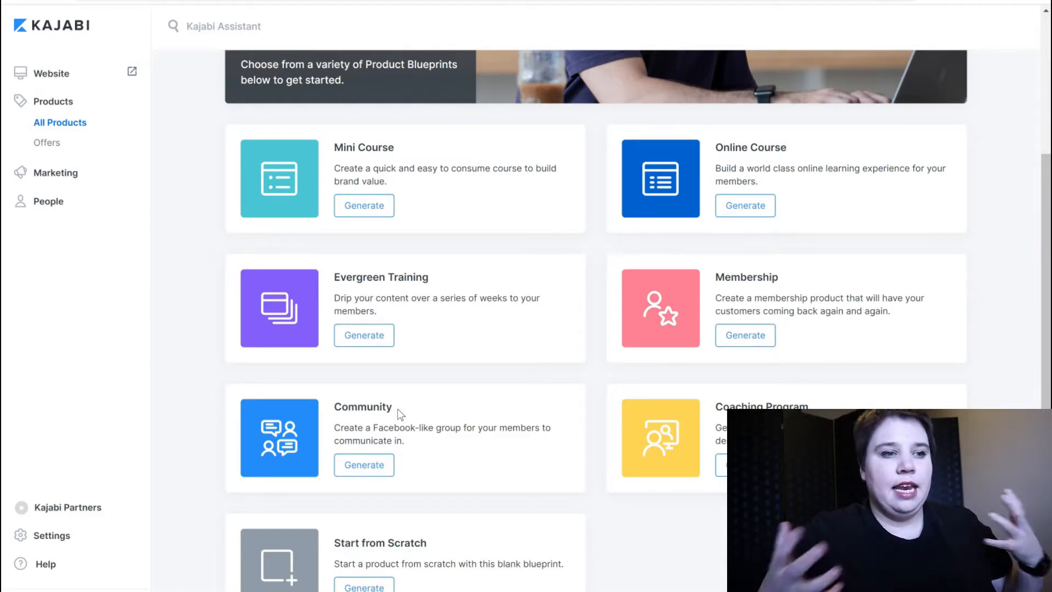
{"action": "mouse_move", "coordinate": [402, 442]}
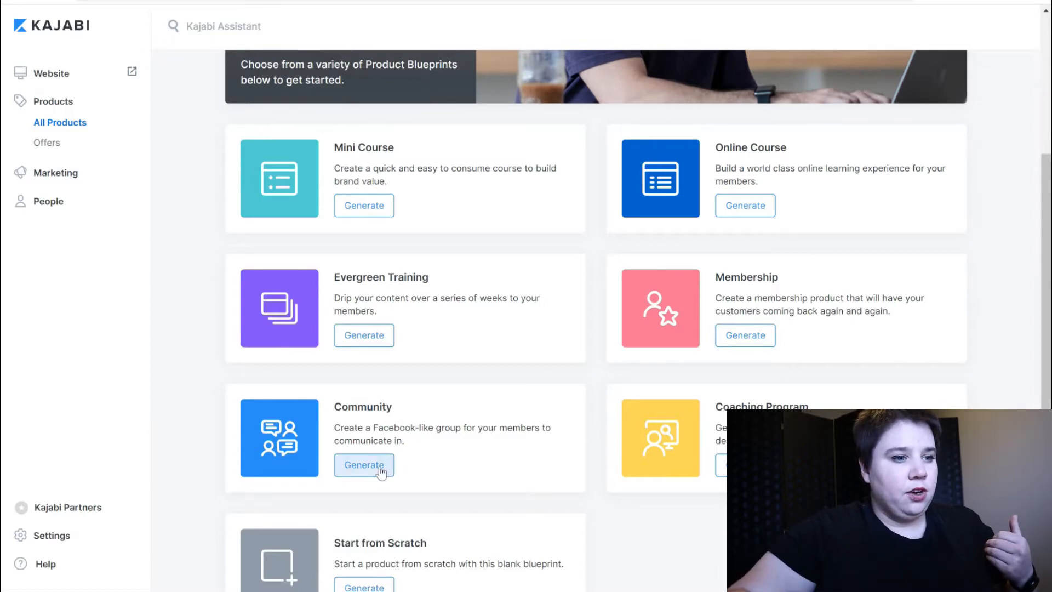
- Generate a Community blueprint product titled 'Scientific Dissertation Academy Community'
{"action": "left_click", "coordinate": [364, 464]}
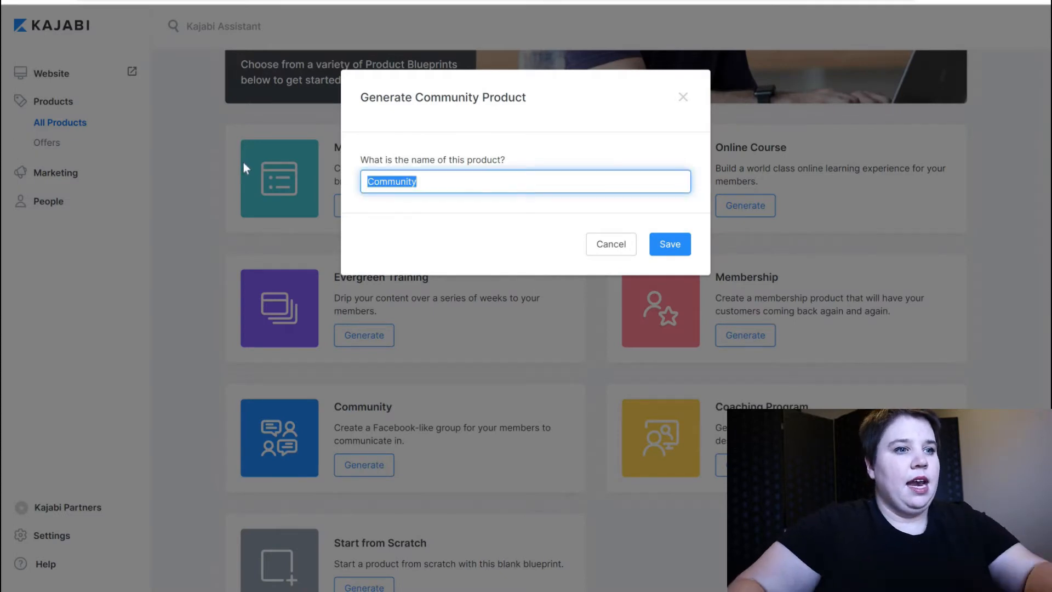
{"action": "type", "text": "Scientific Dissertation Academy Community"}
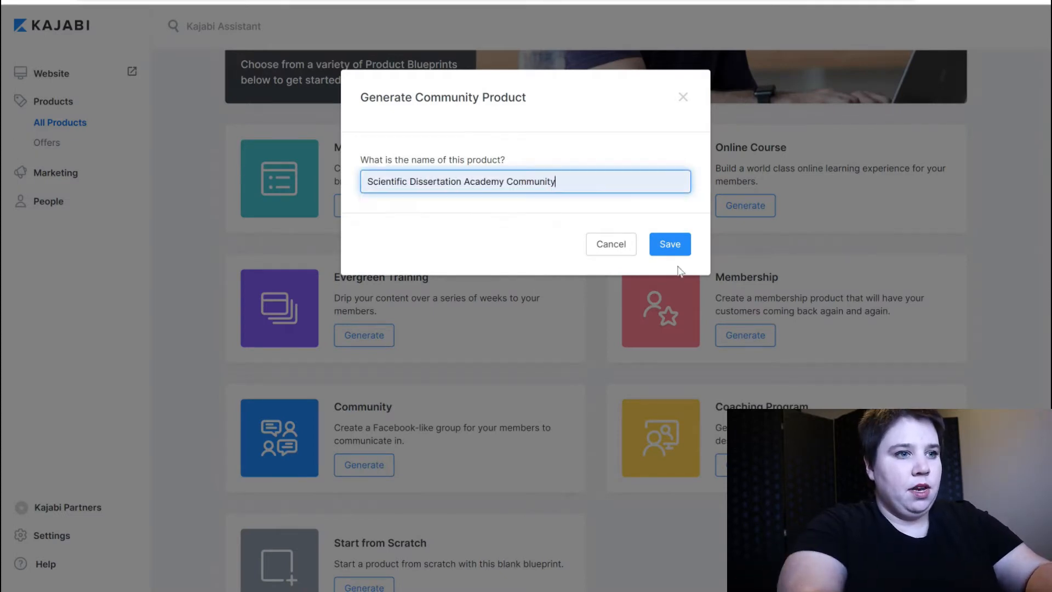
{"action": "left_click", "coordinate": [669, 243]}
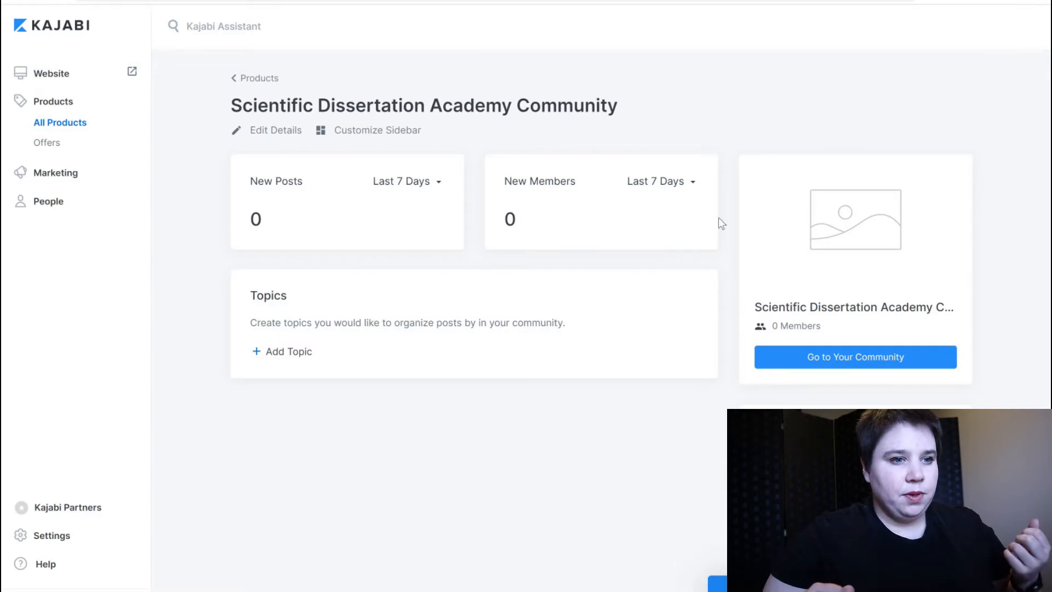
{"action": "mouse_move", "coordinate": [303, 263]}
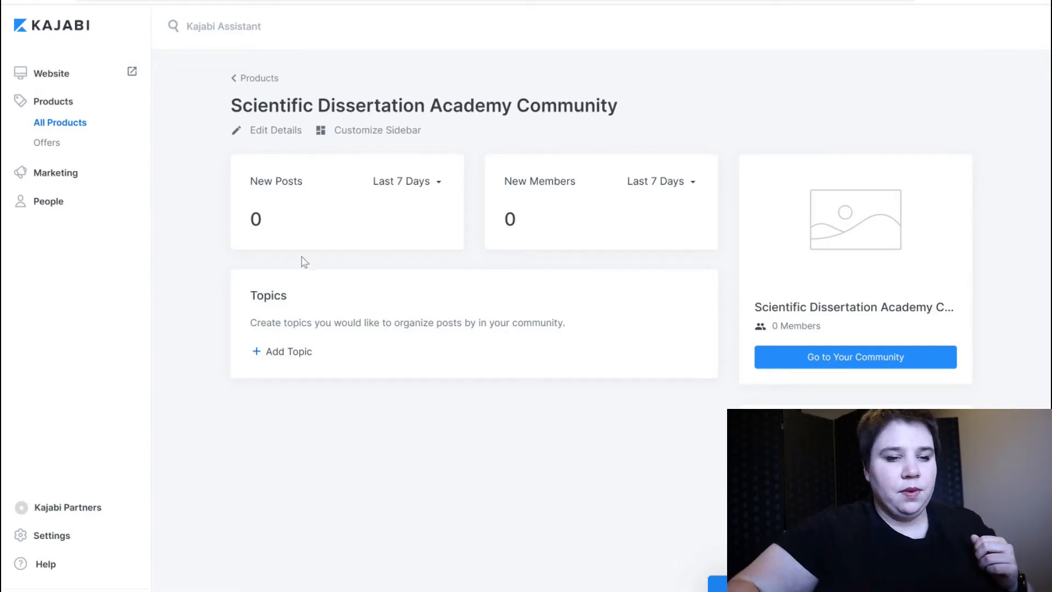
{"action": "mouse_move", "coordinate": [291, 147]}
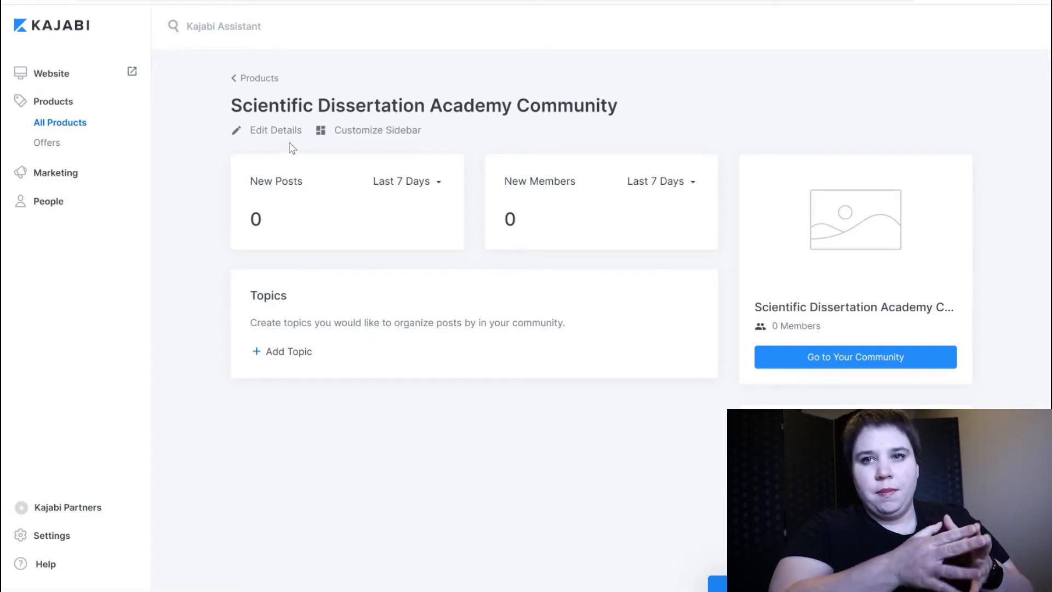
- In Edit Details, pick the recent Community Scientific Dissertation Academy image as product thumbnail
{"action": "left_click", "coordinate": [274, 130]}
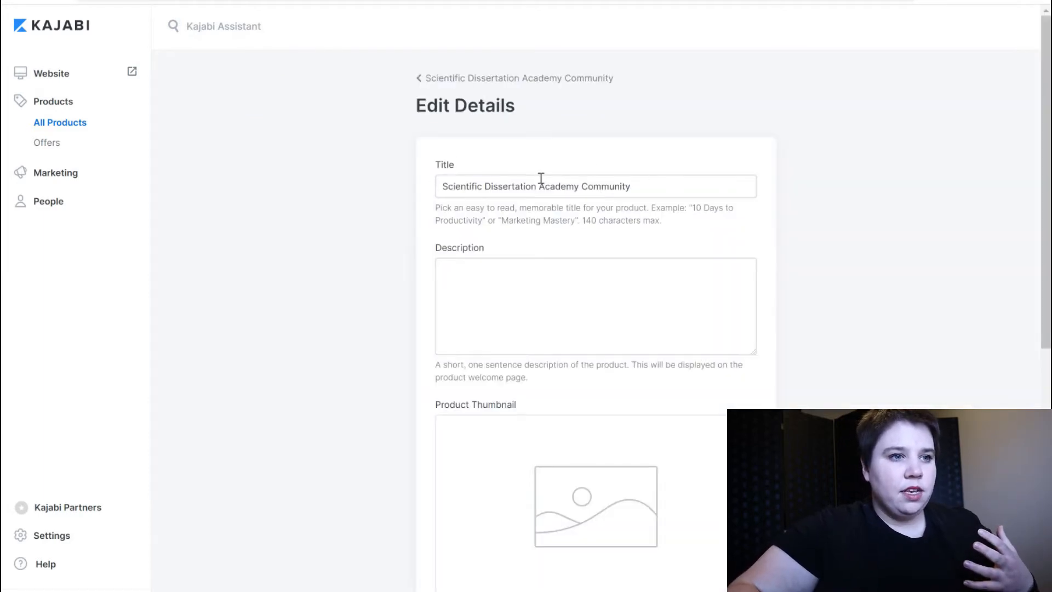
{"action": "scroll", "scroll_direction": "down", "scroll_amount": 3}
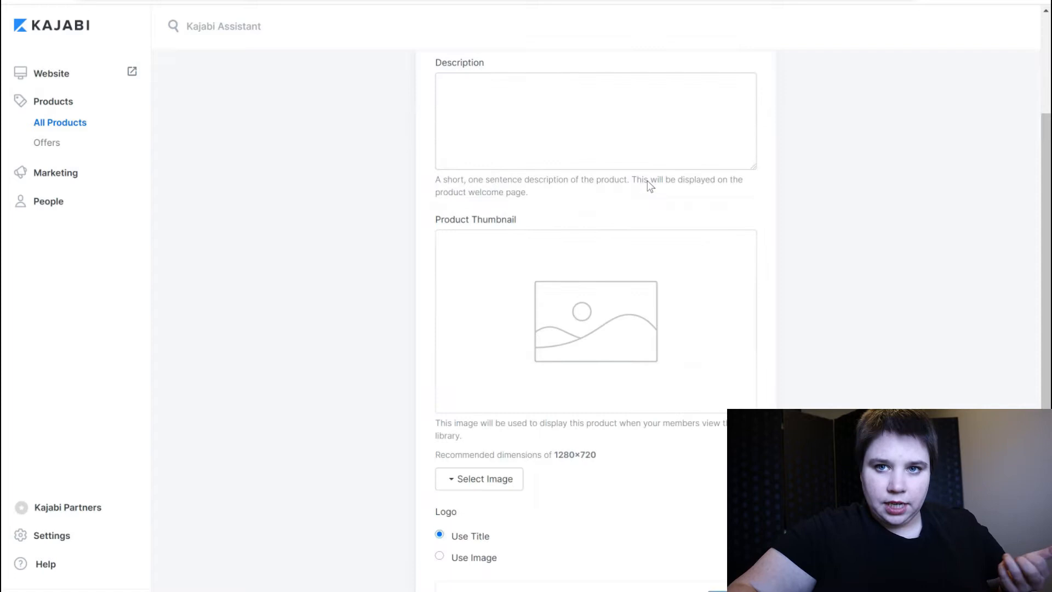
{"action": "scroll", "scroll_direction": "down", "scroll_amount": 3}
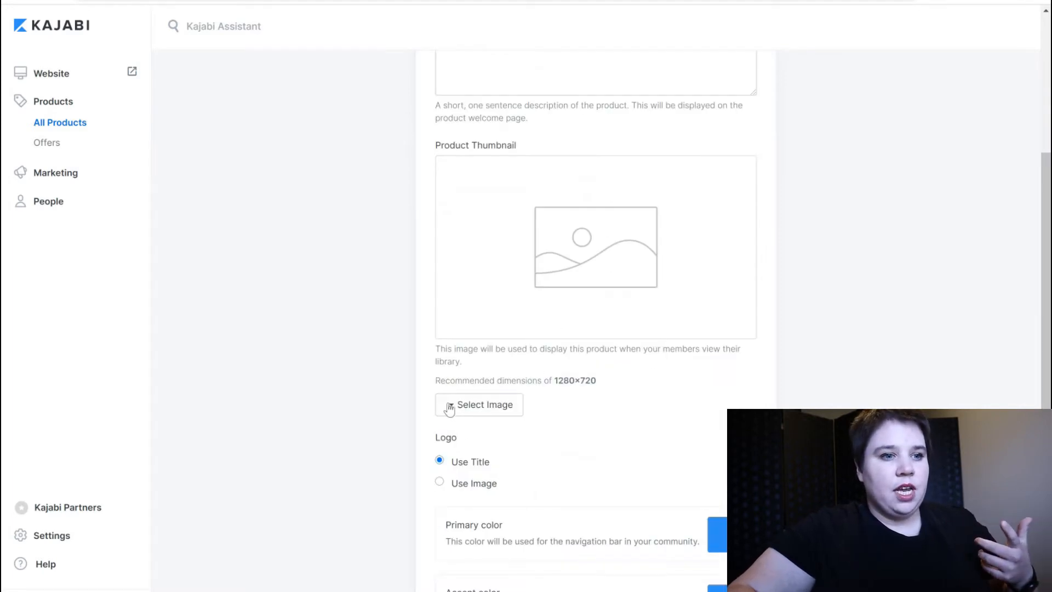
{"action": "left_click", "coordinate": [479, 404]}
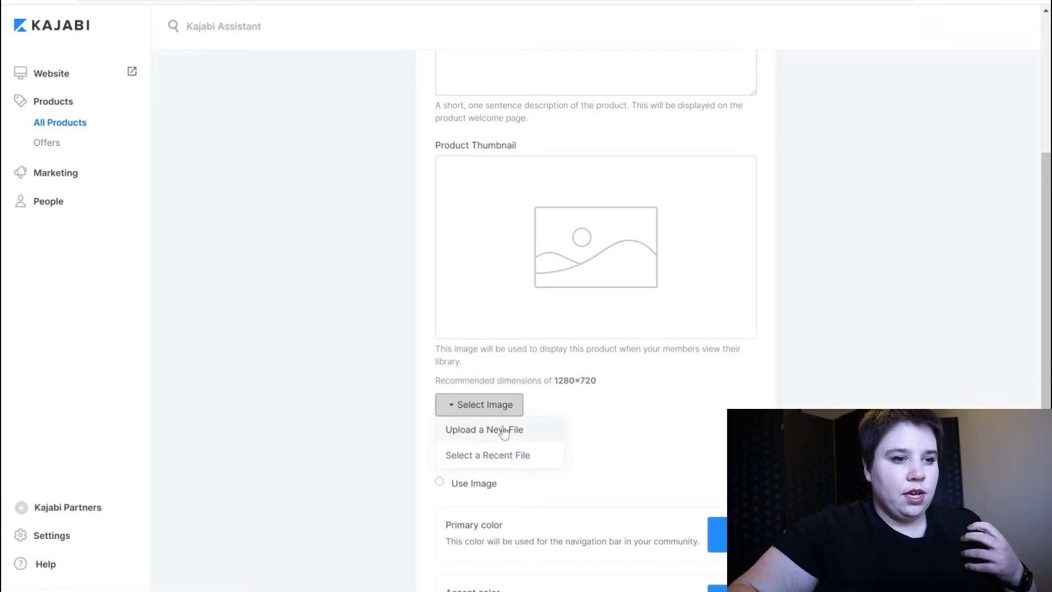
{"action": "left_click", "coordinate": [484, 430]}
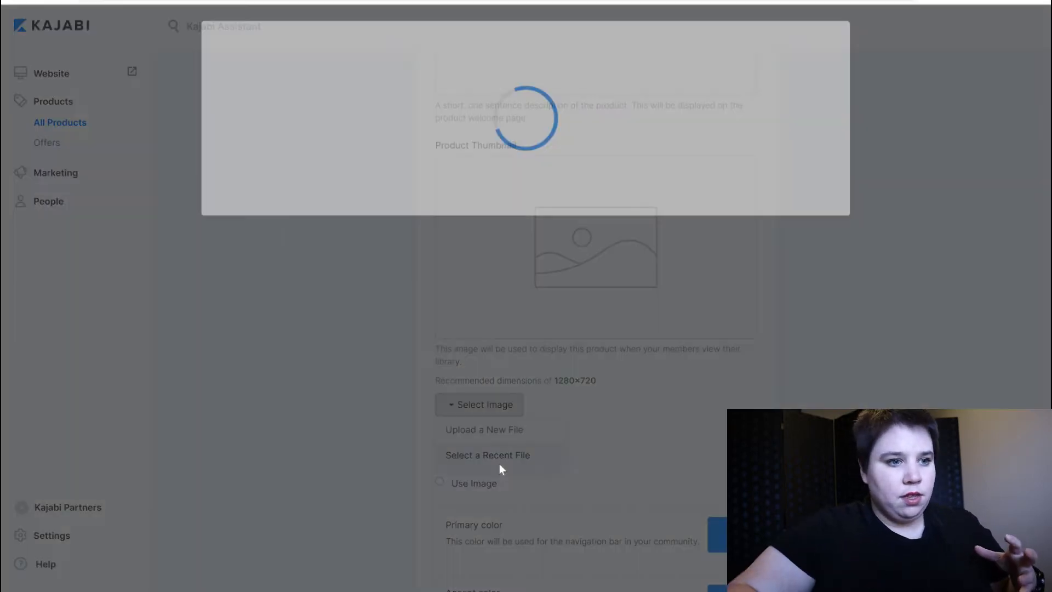
{"action": "left_click", "coordinate": [487, 455]}
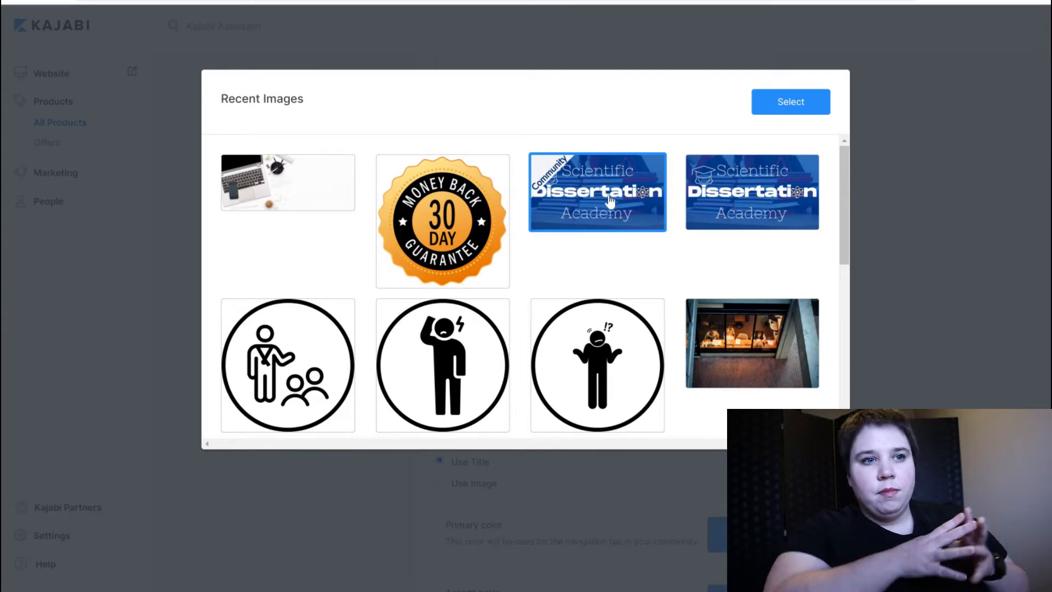
{"action": "mouse_move", "coordinate": [515, 374]}
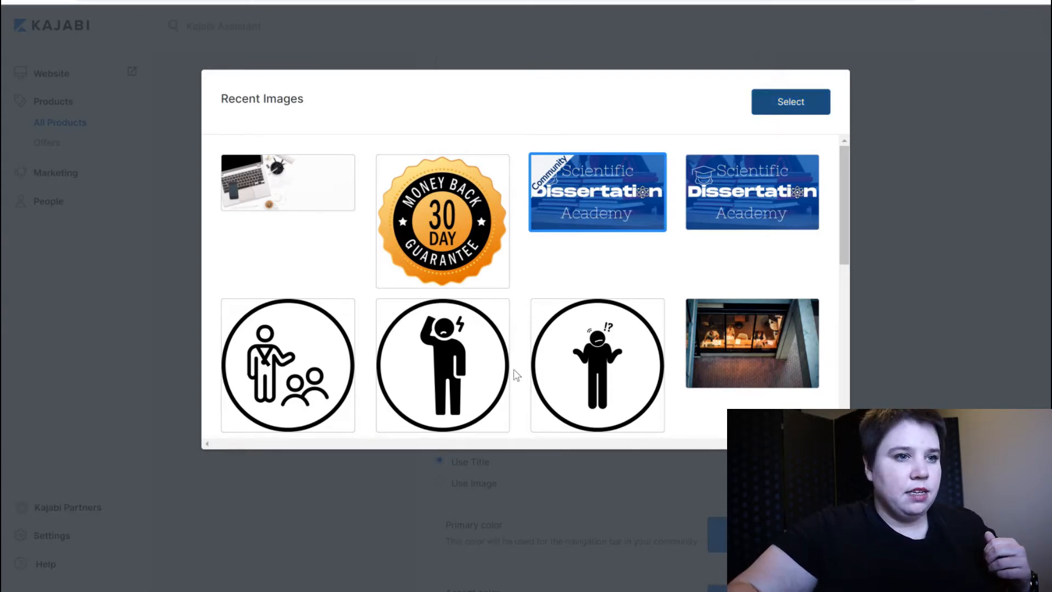
{"action": "left_click", "coordinate": [790, 101]}
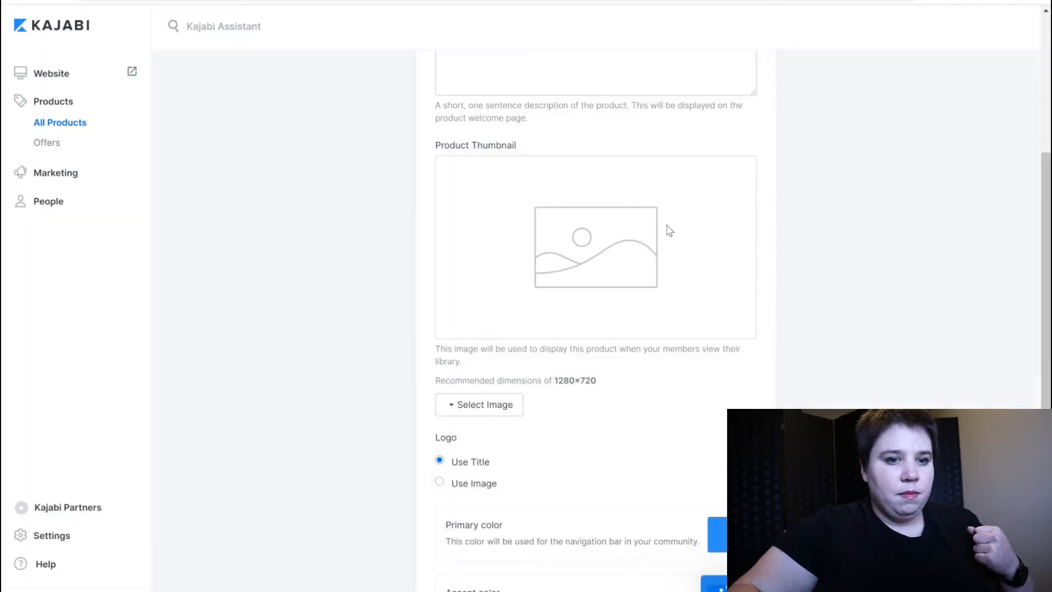
- Select Topics under Set Community Homepage, then scroll back to the top
{"action": "scroll", "scroll_direction": "down", "scroll_amount": 3}
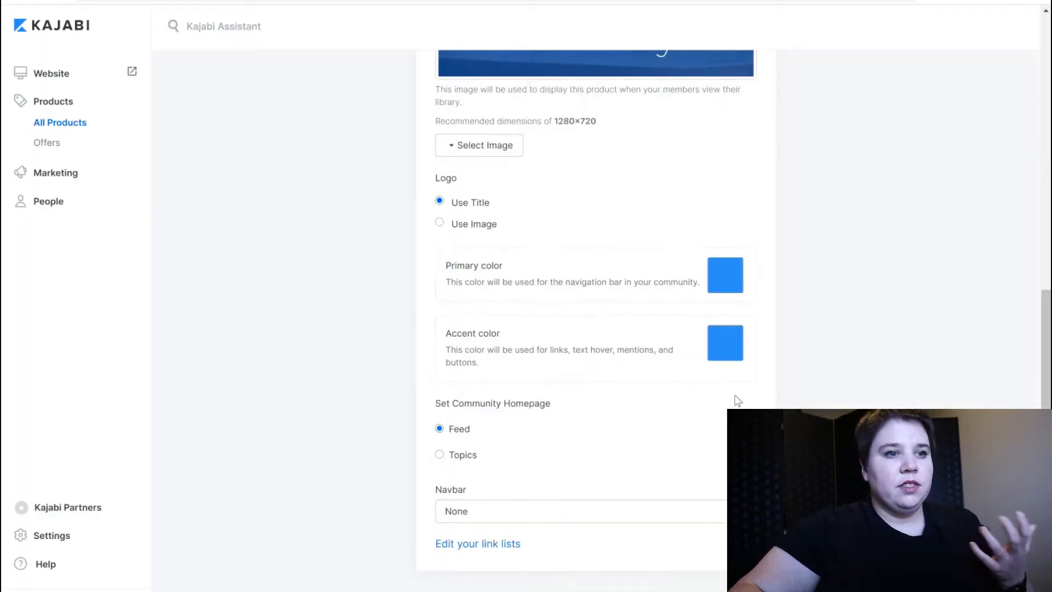
{"action": "mouse_move", "coordinate": [708, 329]}
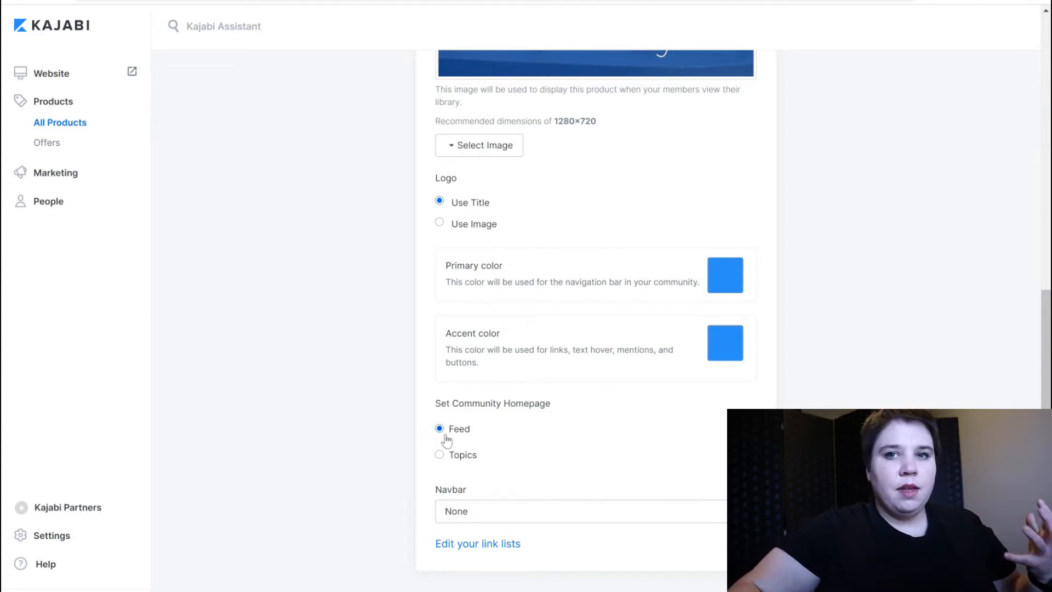
{"action": "mouse_move", "coordinate": [440, 458]}
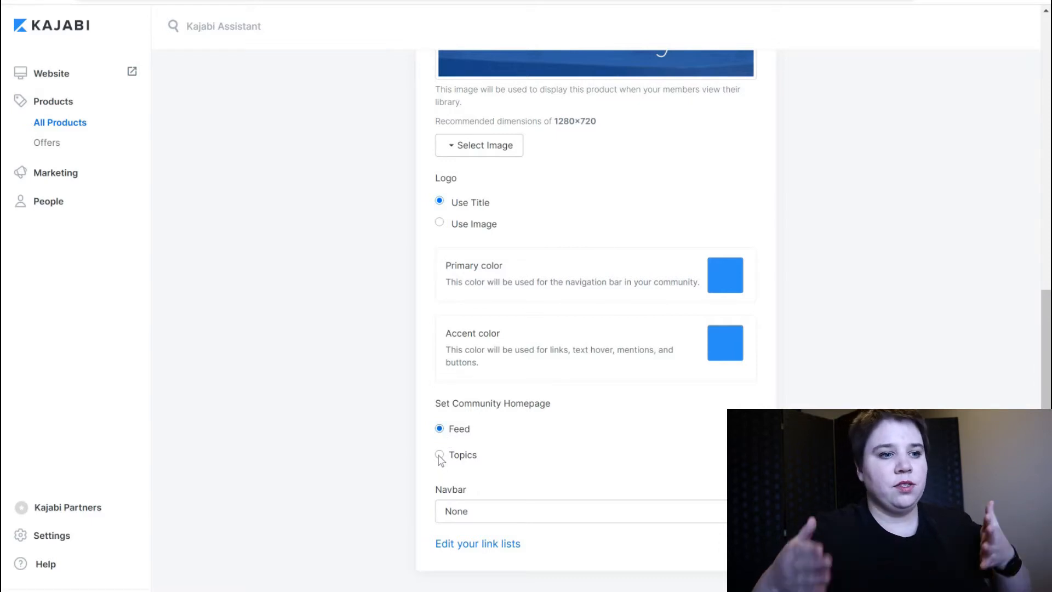
{"action": "left_click", "coordinate": [439, 455]}
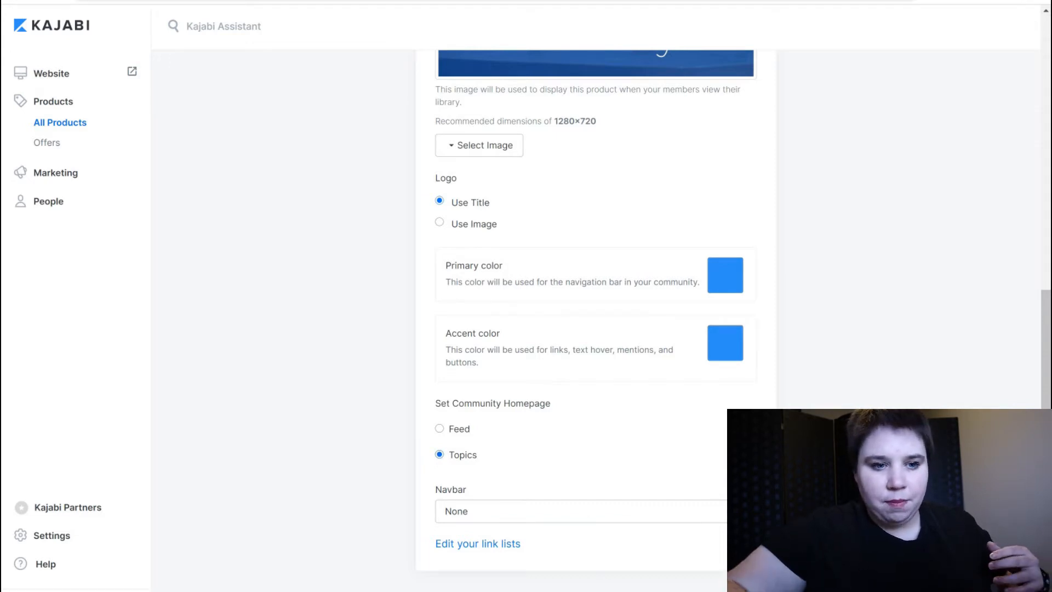
{"action": "scroll", "scroll_direction": "up", "scroll_amount": 3}
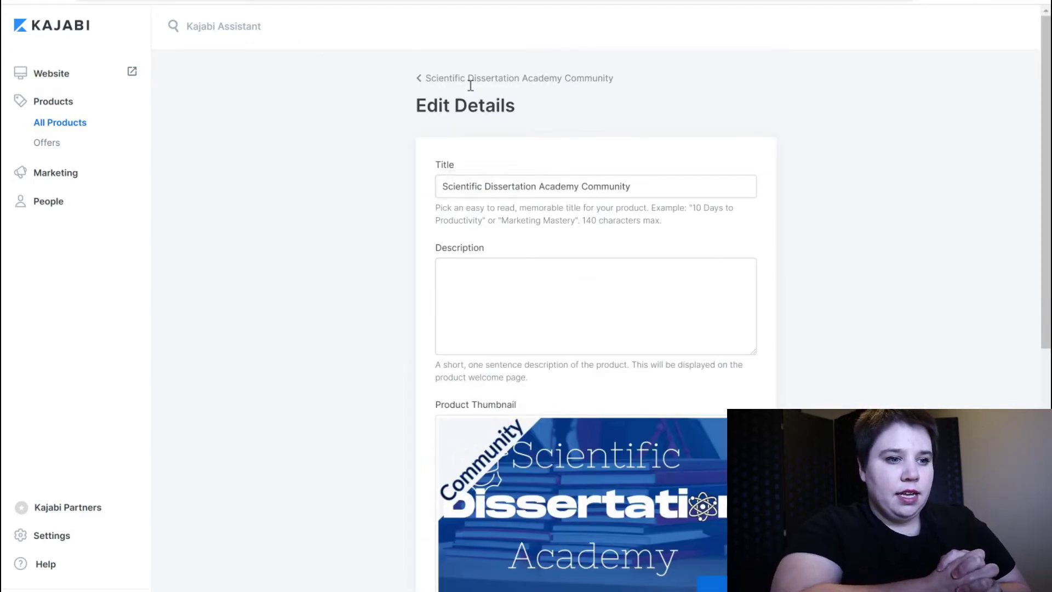
{"action": "mouse_move", "coordinate": [475, 165]}
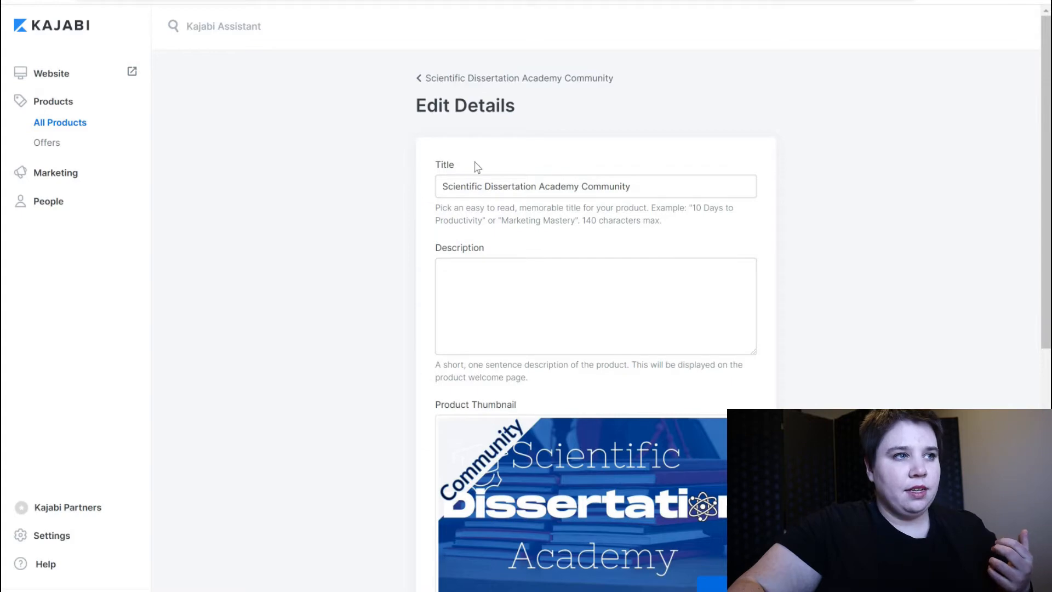
- Save the community's updated thumbnail and homepage settings
{"action": "left_click", "coordinate": [514, 78]}
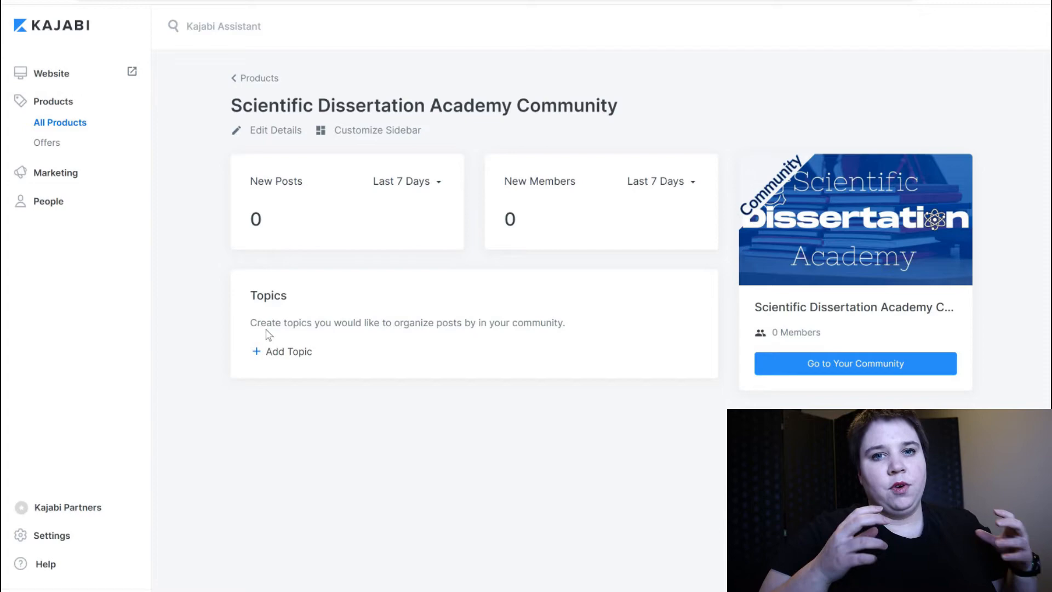
{"action": "mouse_move", "coordinate": [377, 411]}
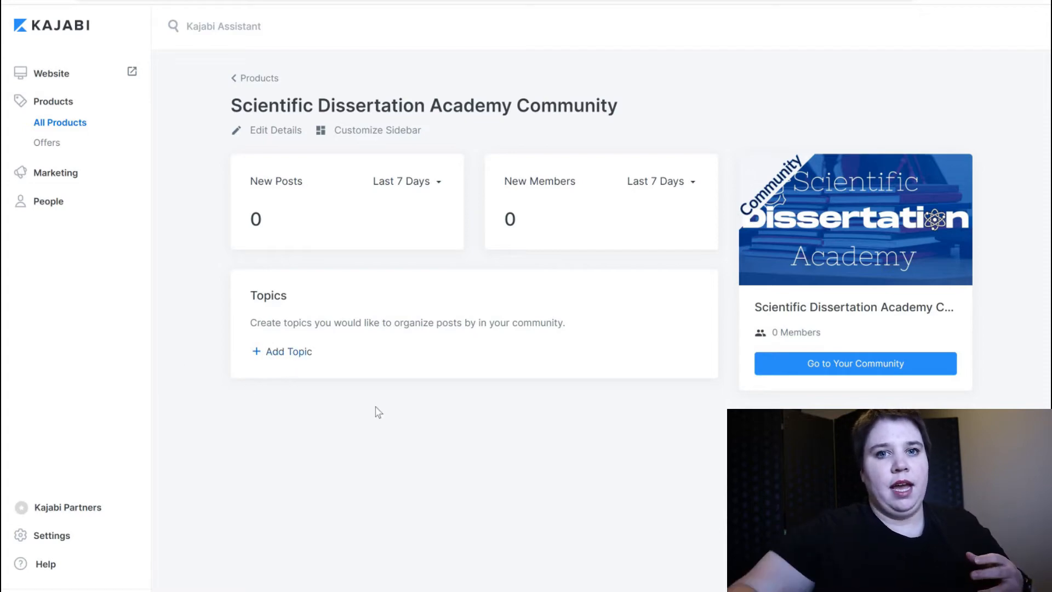
- Add the General Discussion topic and begin its description
{"action": "type", "text": "Gener"}
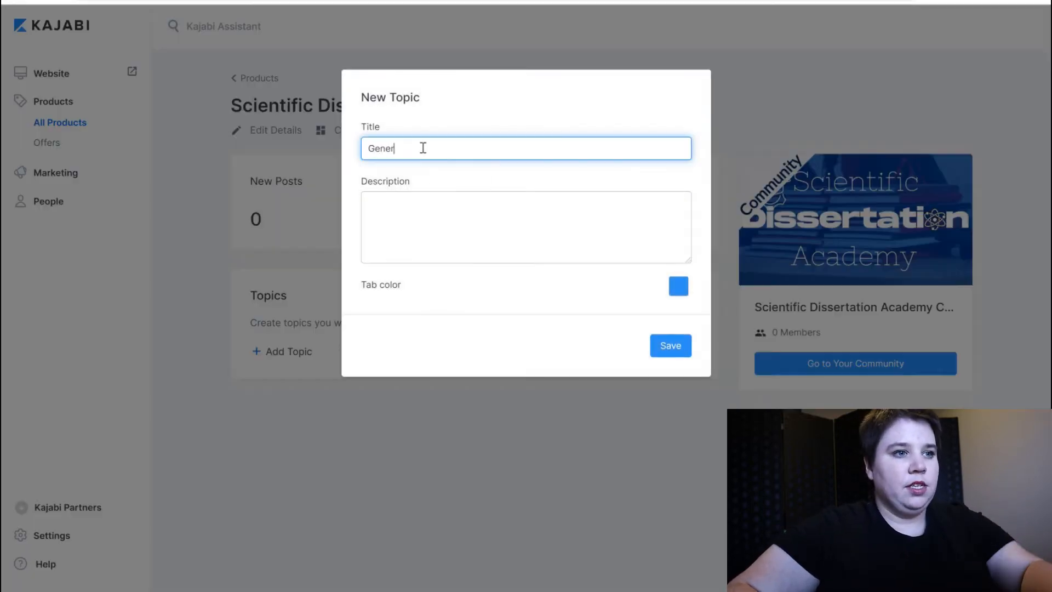
{"action": "type", "text": "al Discussion"}
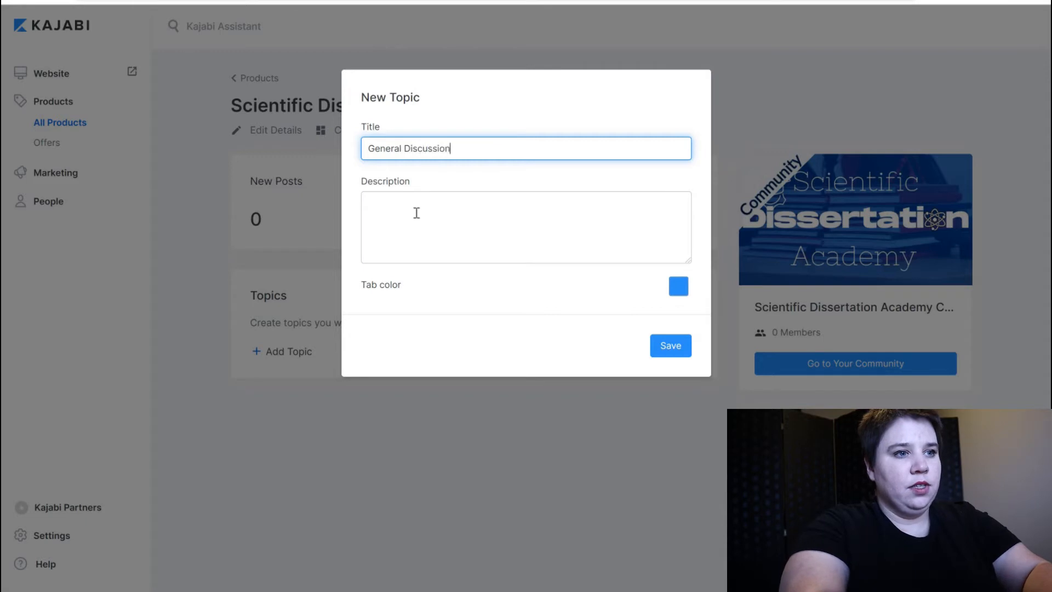
{"action": "left_click", "coordinate": [526, 227]}
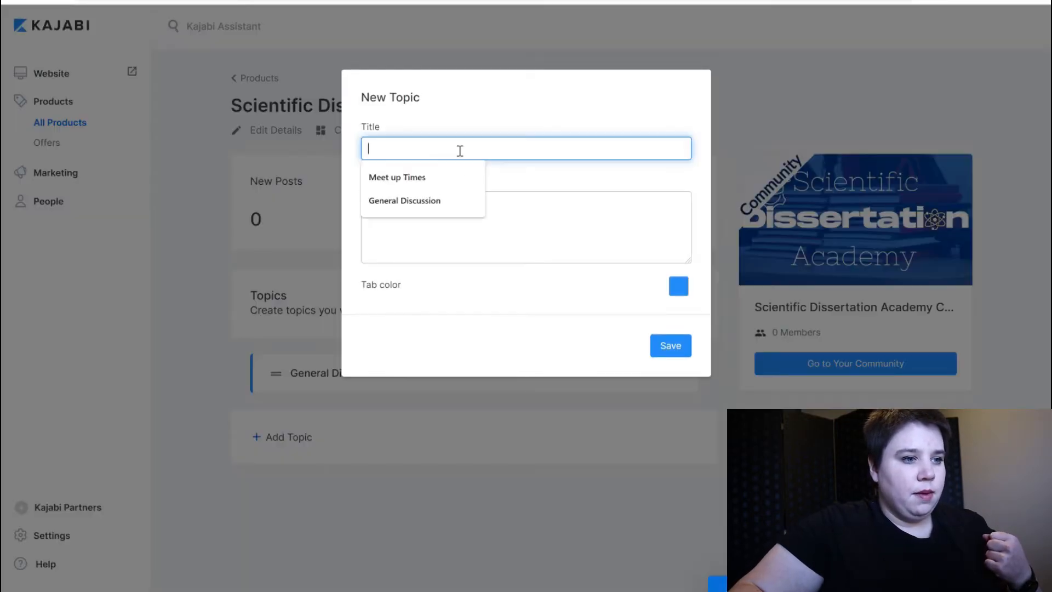
- Add the Introduce Yourself topic with a description and green tab colour
{"action": "type", "text": "Introduce"}
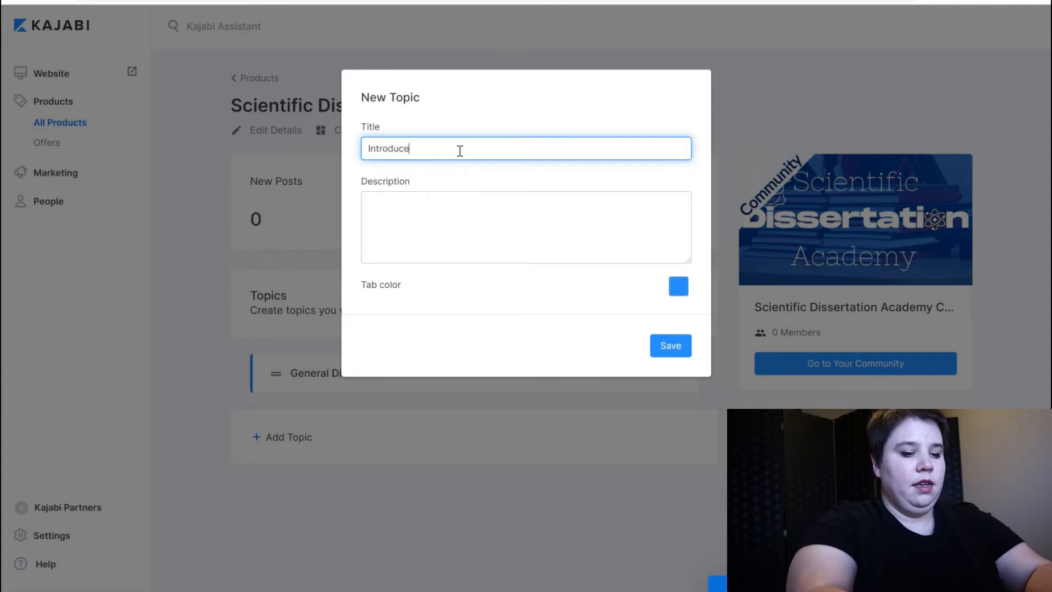
{"action": "type", "text": "Yourself"}
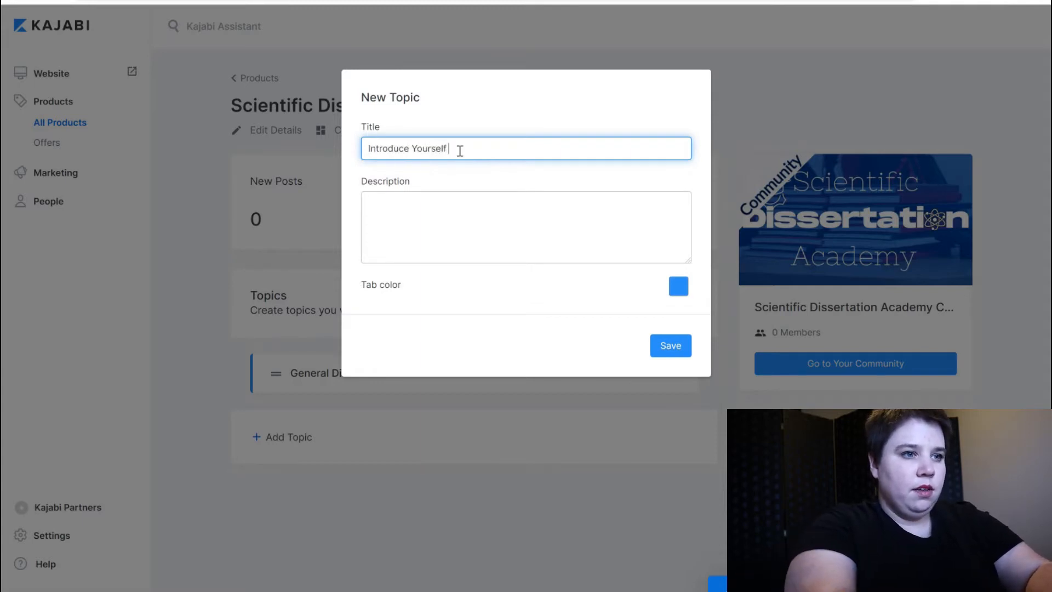
{"action": "left_click", "coordinate": [678, 287]}
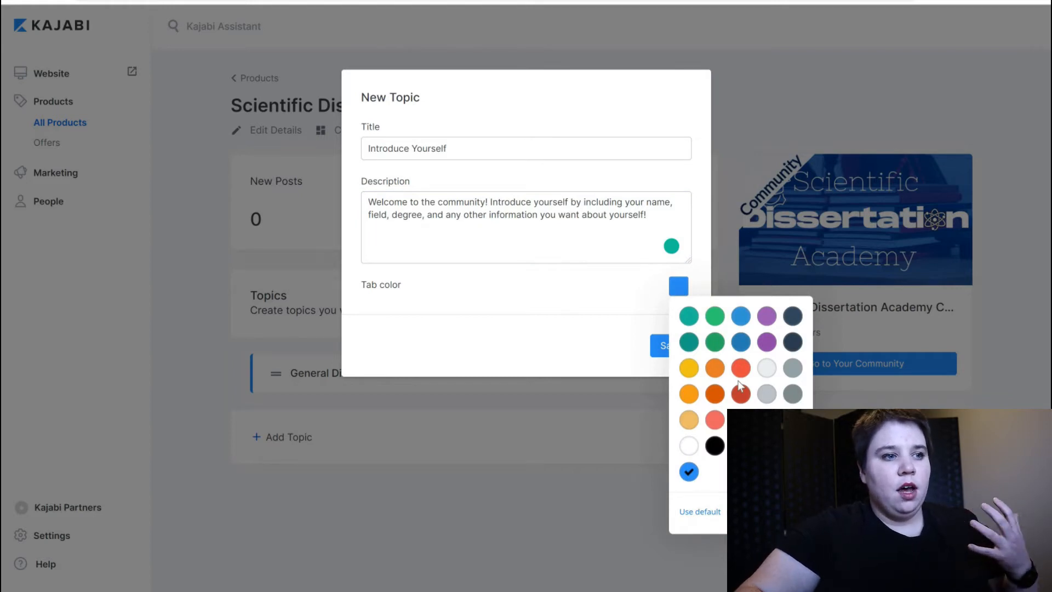
{"action": "mouse_move", "coordinate": [522, 288]}
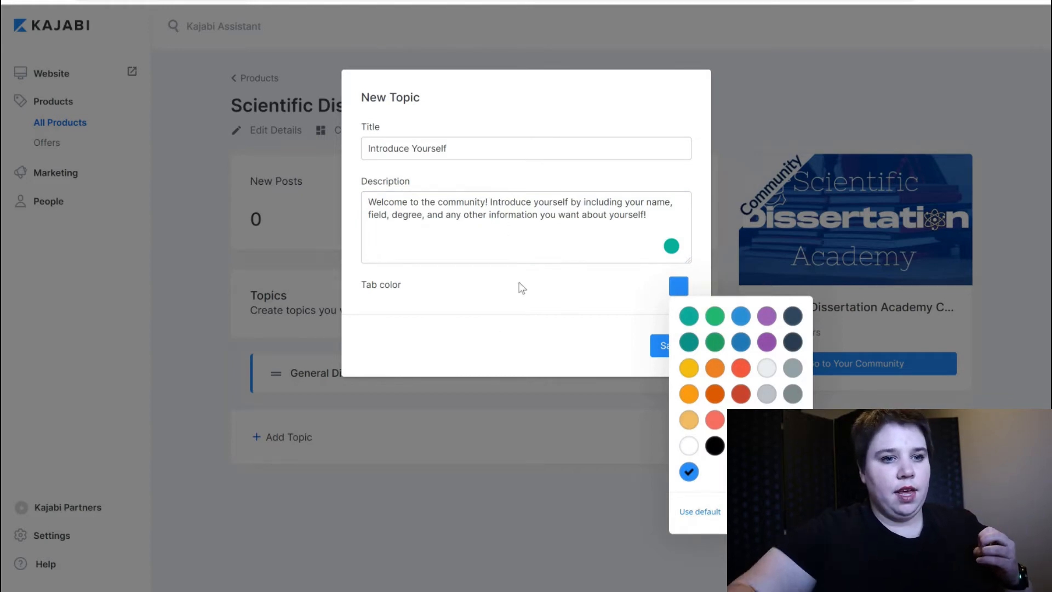
{"action": "mouse_move", "coordinate": [713, 324]}
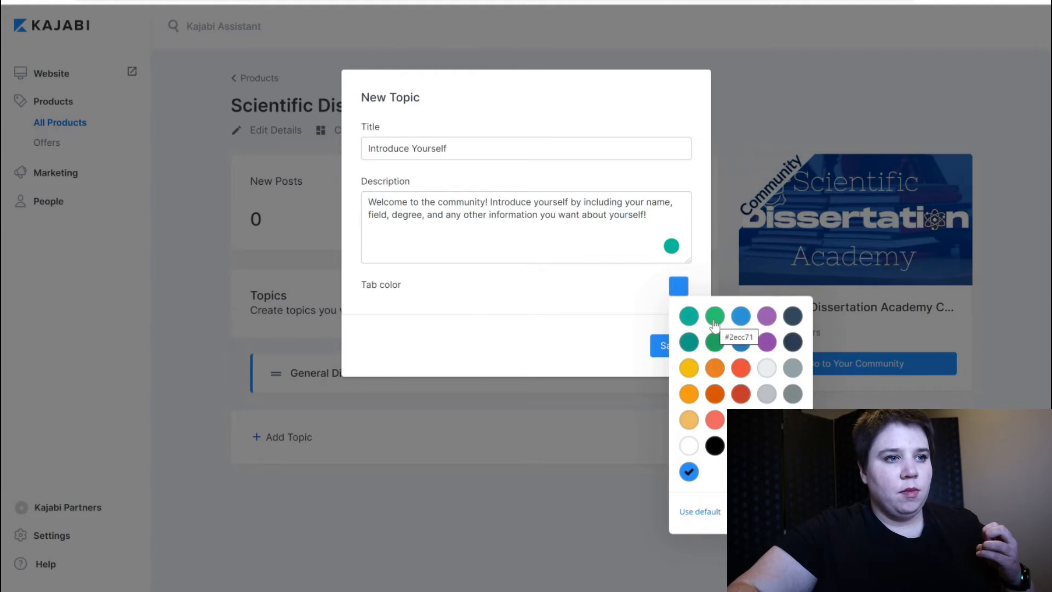
{"action": "left_click", "coordinate": [688, 316]}
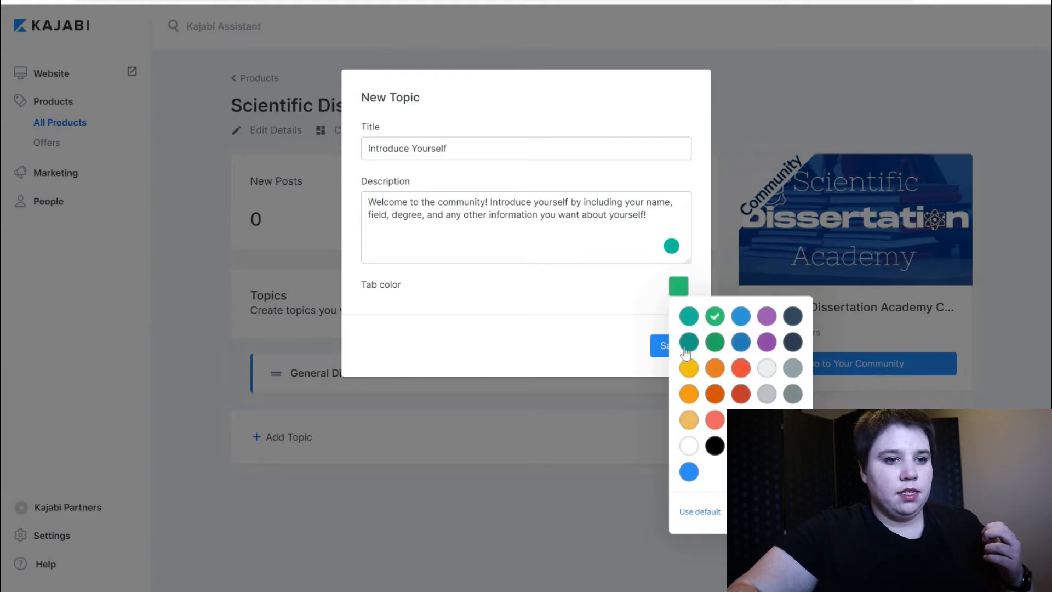
{"action": "left_click", "coordinate": [664, 345]}
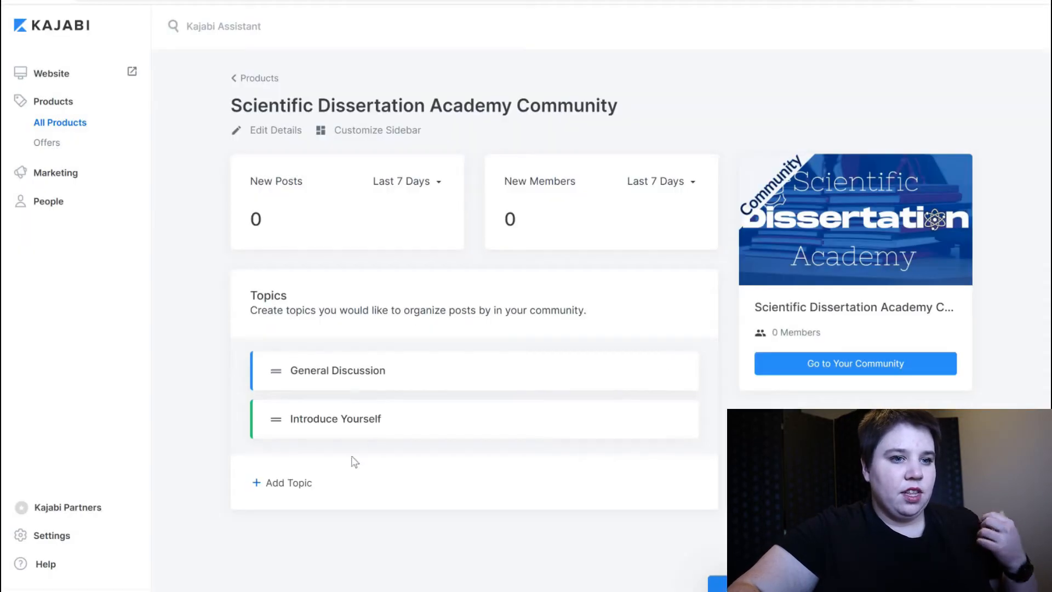
- Add and save the Check Your Mindset topic
{"action": "left_click", "coordinate": [290, 482]}
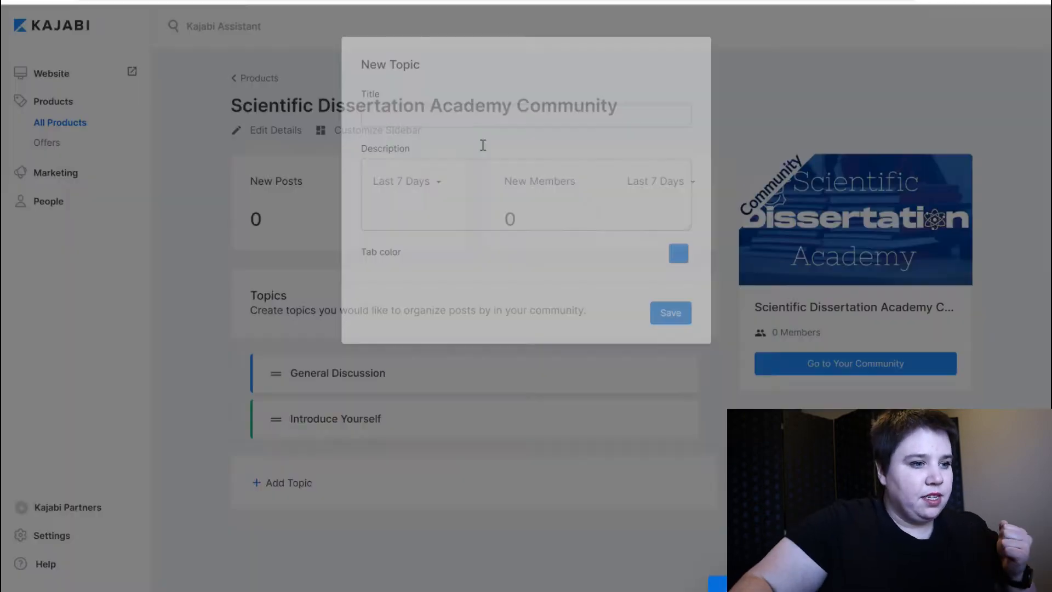
{"action": "left_click", "coordinate": [525, 149]}
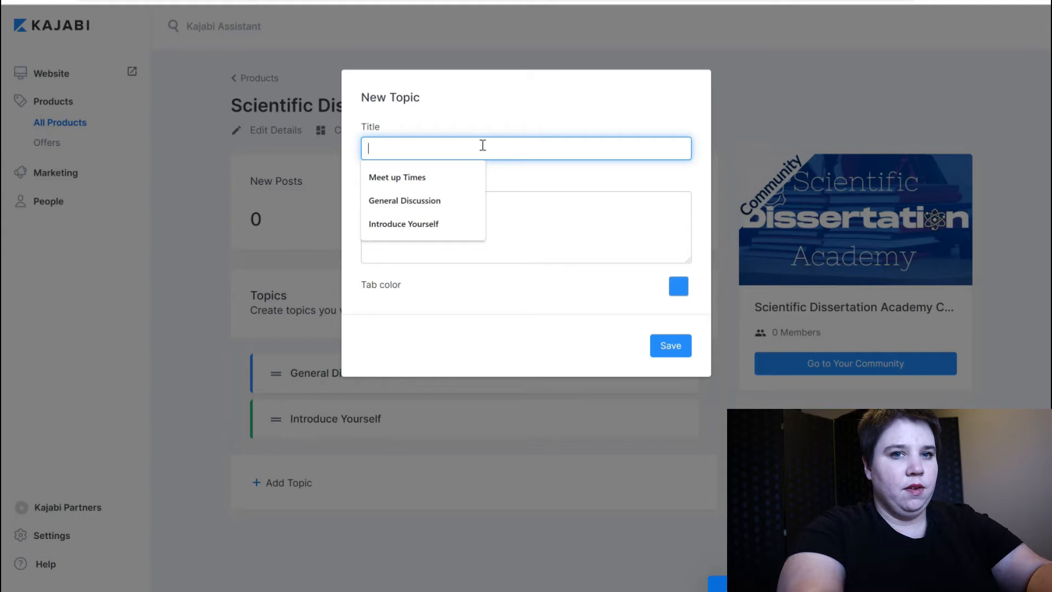
{"action": "type", "text": "Check"}
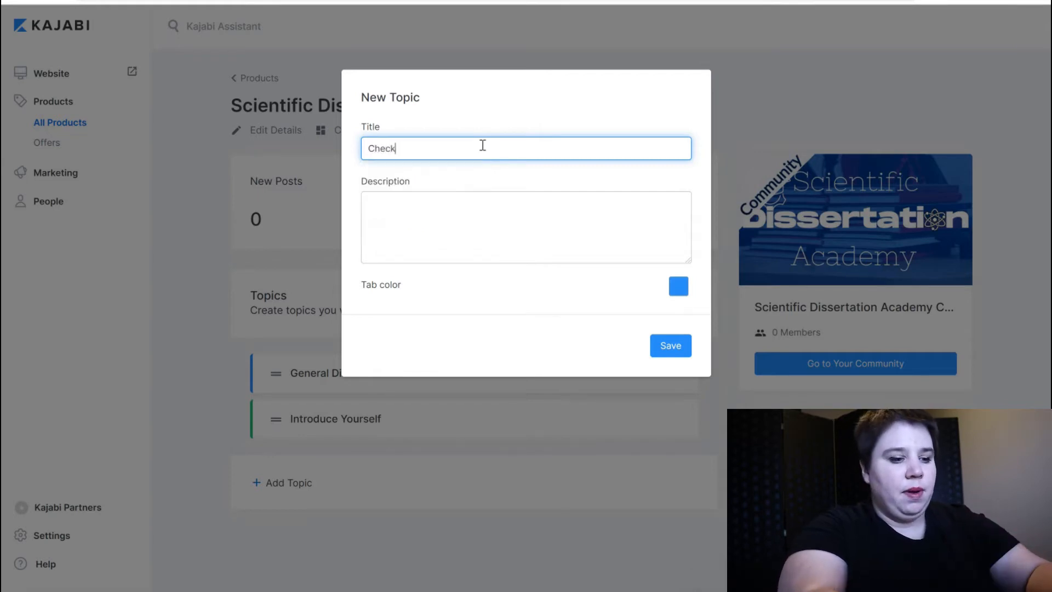
{"action": "left_click", "coordinate": [669, 345]}
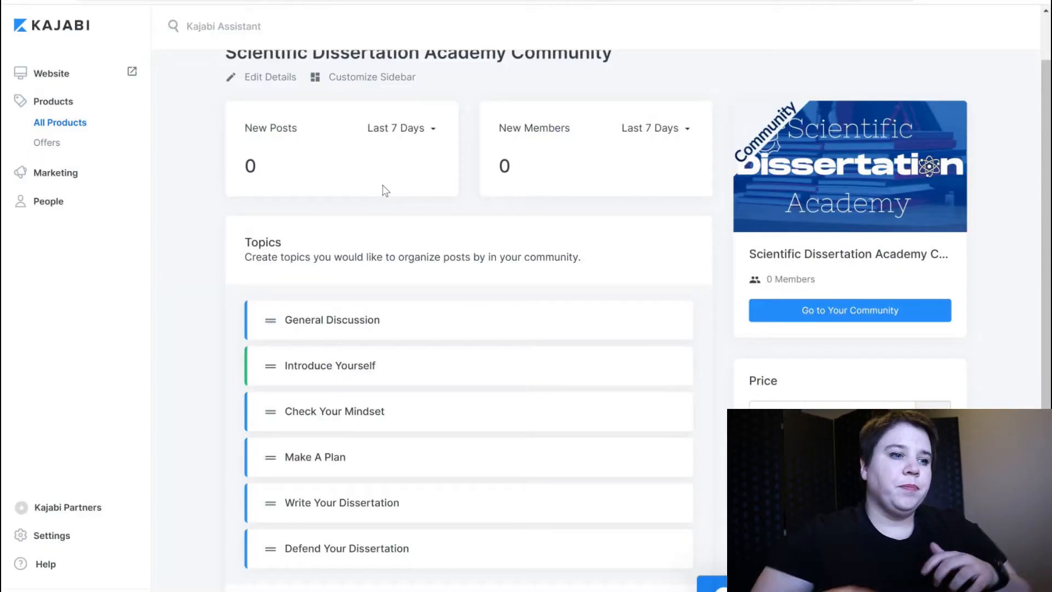
{"action": "mouse_move", "coordinate": [491, 442]}
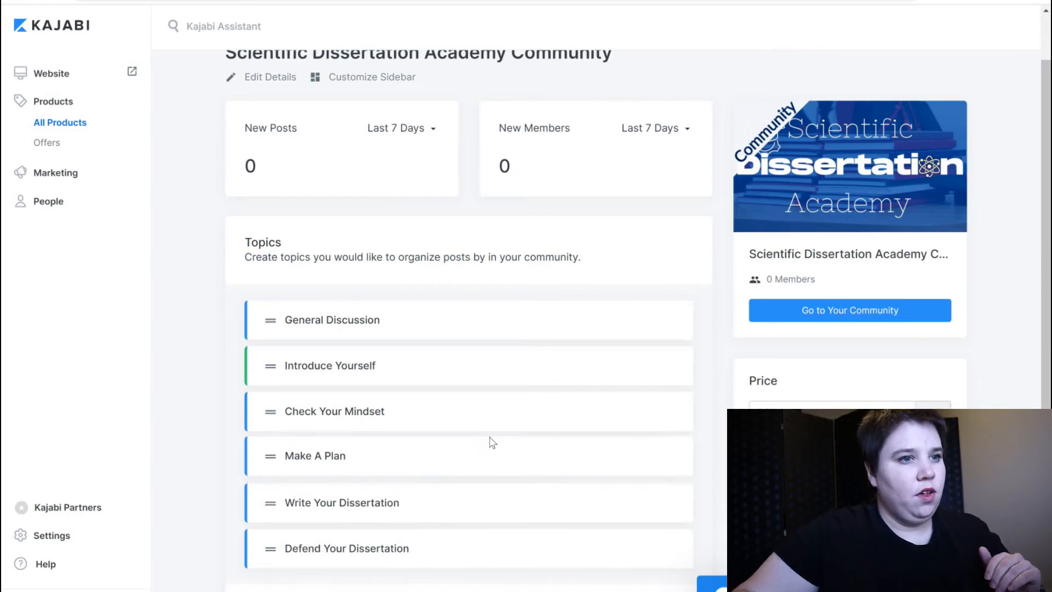
- Show the link options for the Go to Your Community button
{"action": "scroll", "scroll_direction": "up", "scroll_amount": 3}
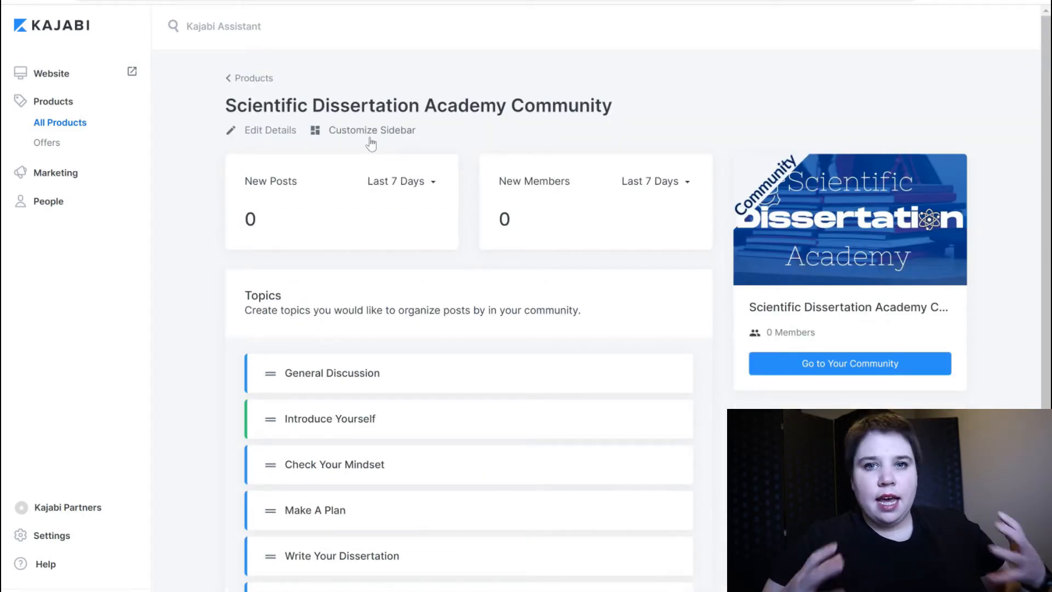
{"action": "mouse_move", "coordinate": [730, 260]}
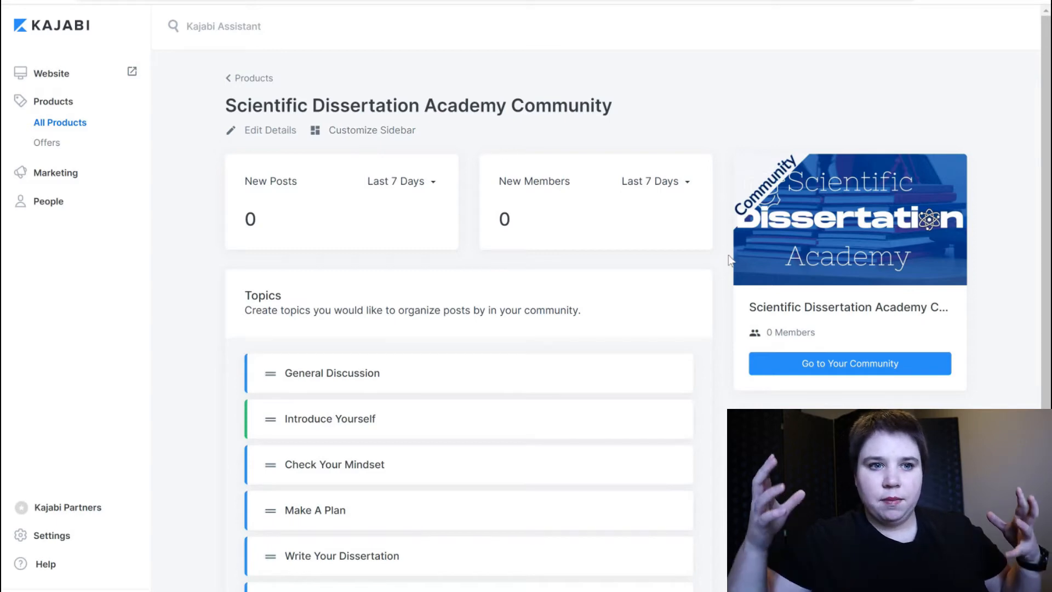
{"action": "right_click", "coordinate": [849, 363]}
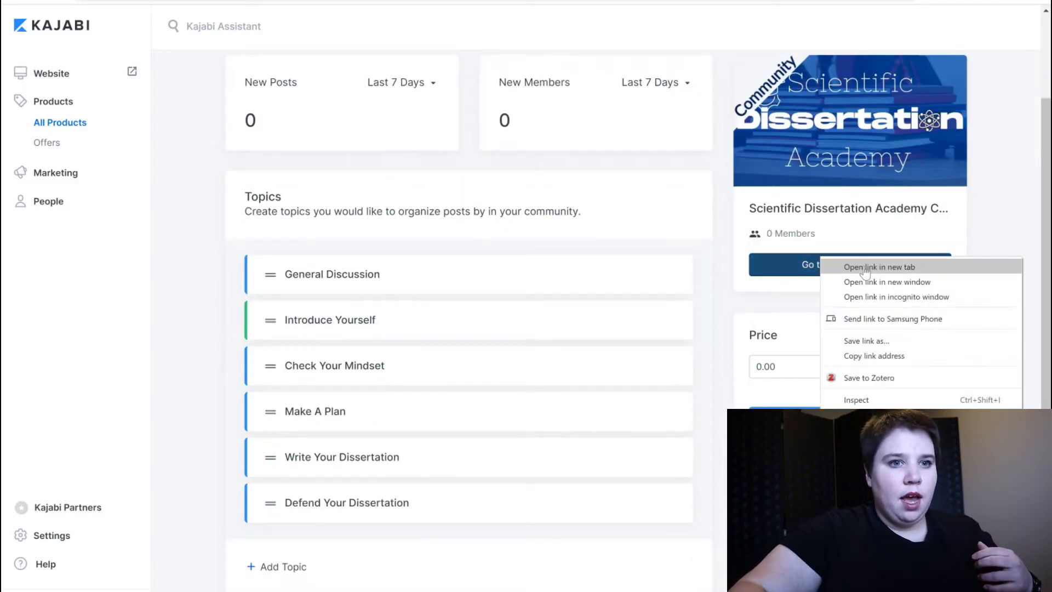
- View the live community's topics and feed in a new tab, then go back to admin
{"action": "left_click", "coordinate": [880, 267]}
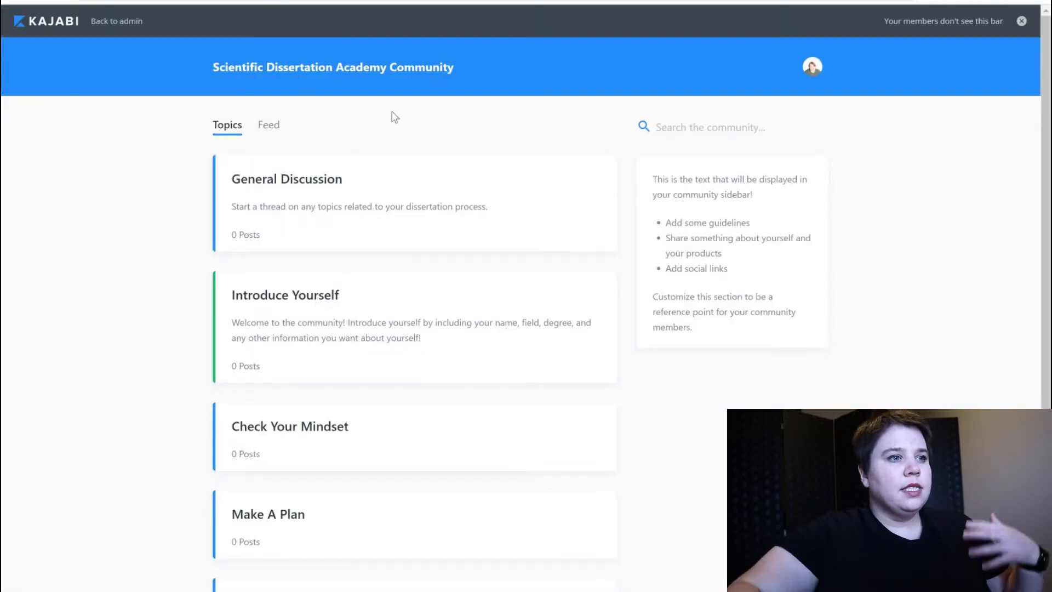
{"action": "mouse_move", "coordinate": [378, 103]}
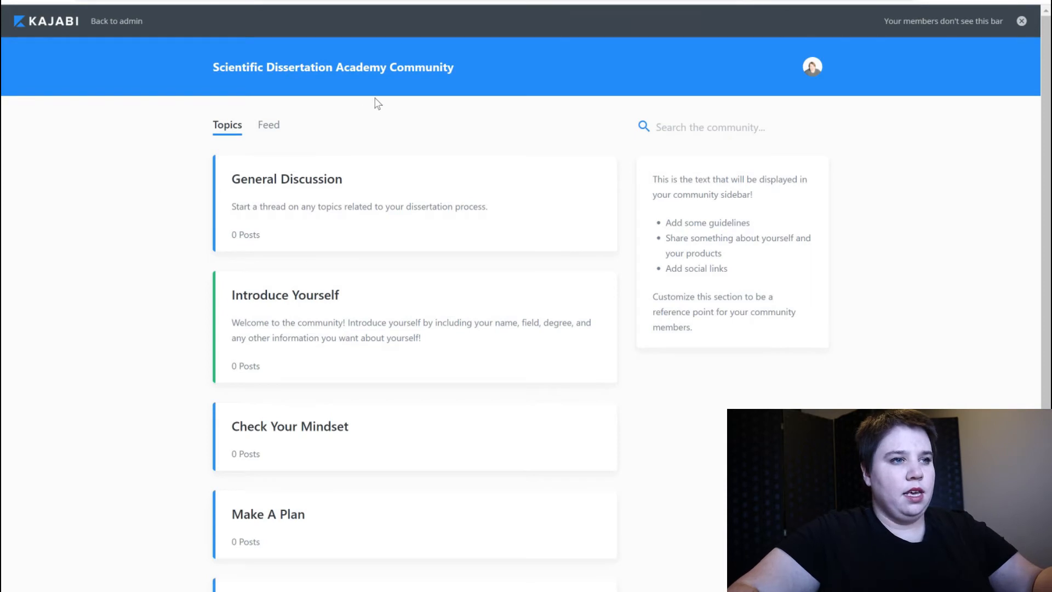
{"action": "scroll", "scroll_direction": "down", "scroll_amount": 3}
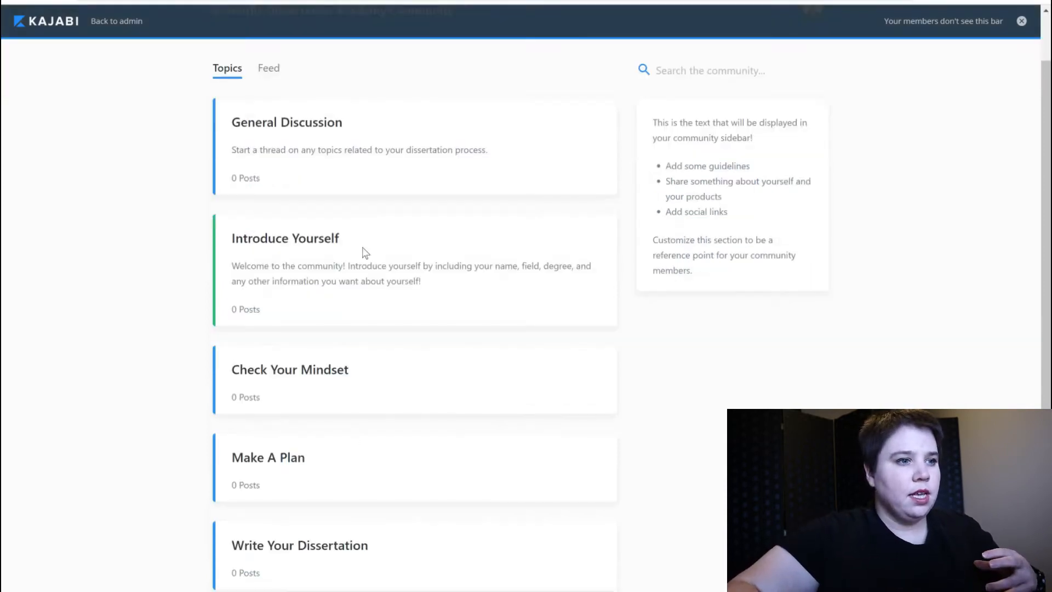
{"action": "scroll", "scroll_direction": "down", "scroll_amount": 3}
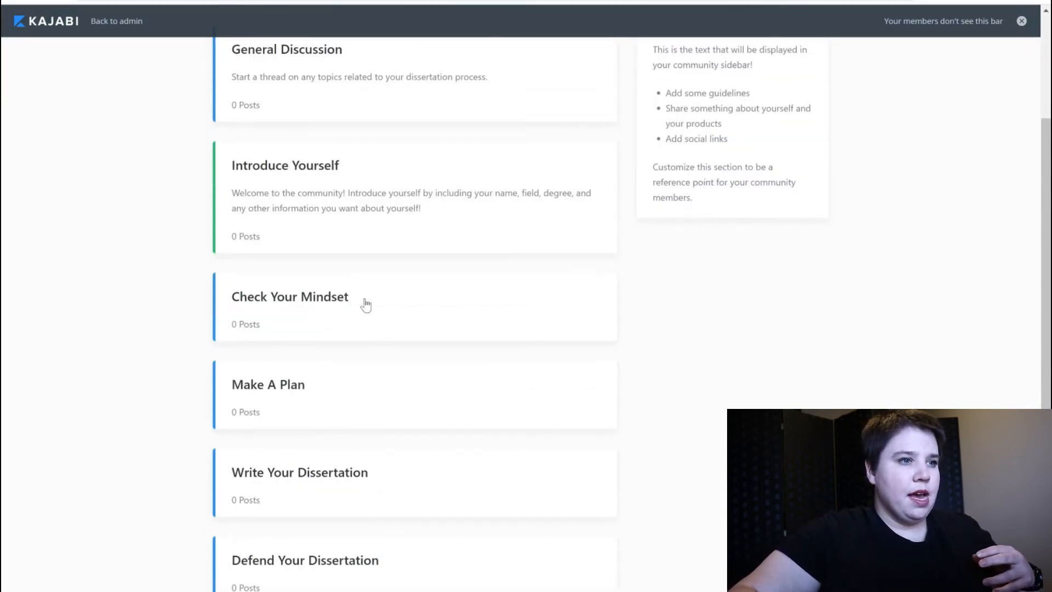
{"action": "scroll", "scroll_direction": "up", "scroll_amount": 3}
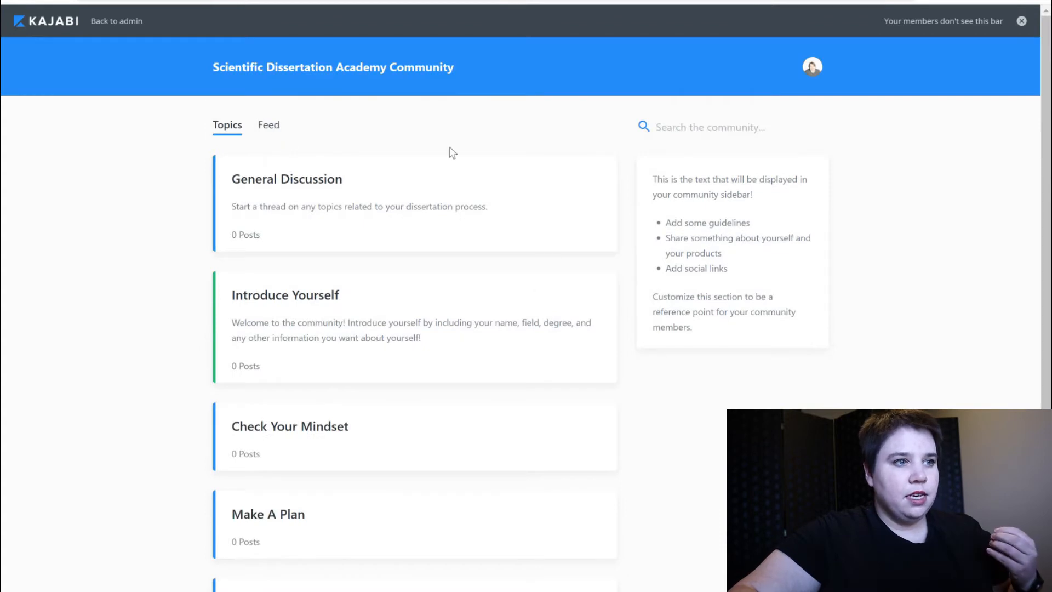
{"action": "left_click", "coordinate": [273, 125]}
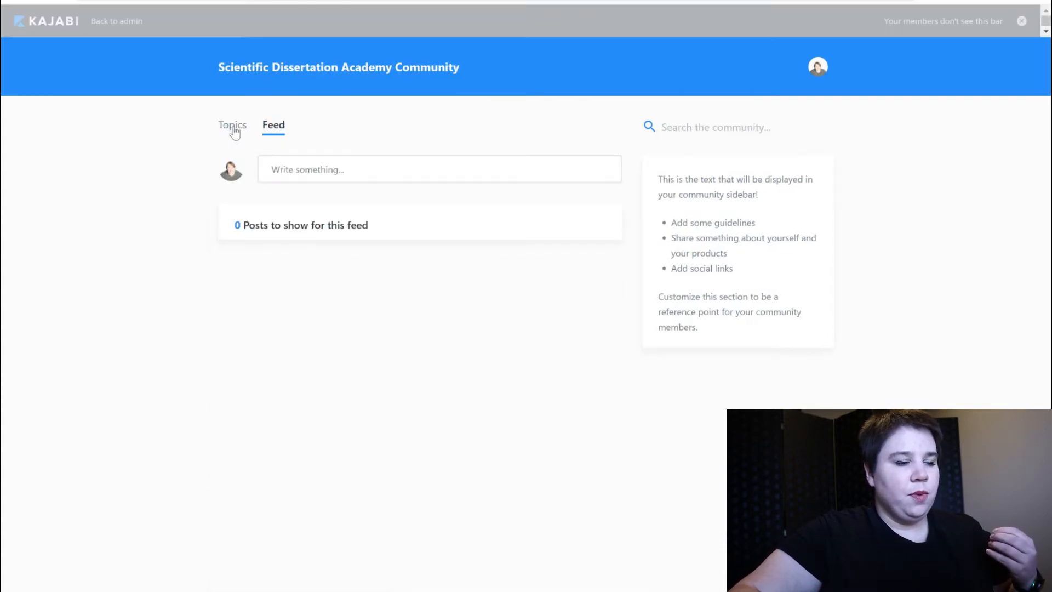
{"action": "left_click", "coordinate": [227, 125]}
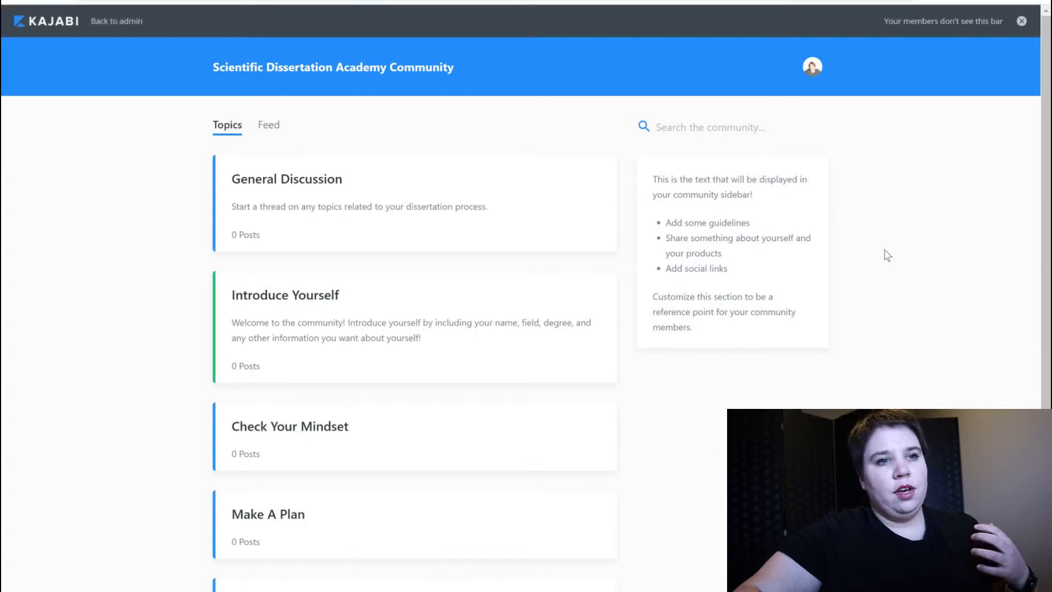
{"action": "mouse_move", "coordinate": [749, 267]}
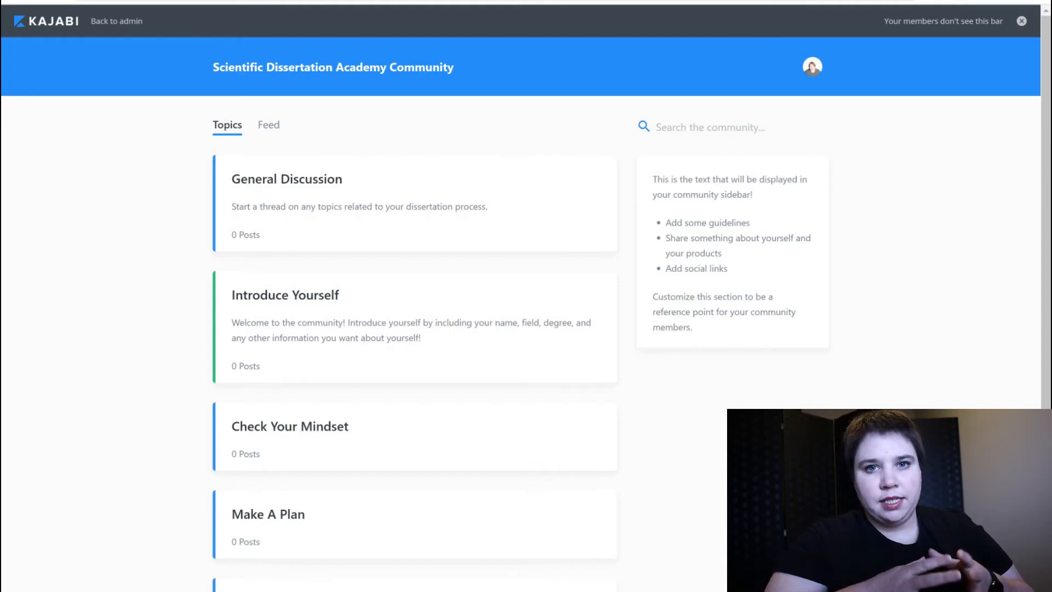
{"action": "left_click", "coordinate": [116, 21]}
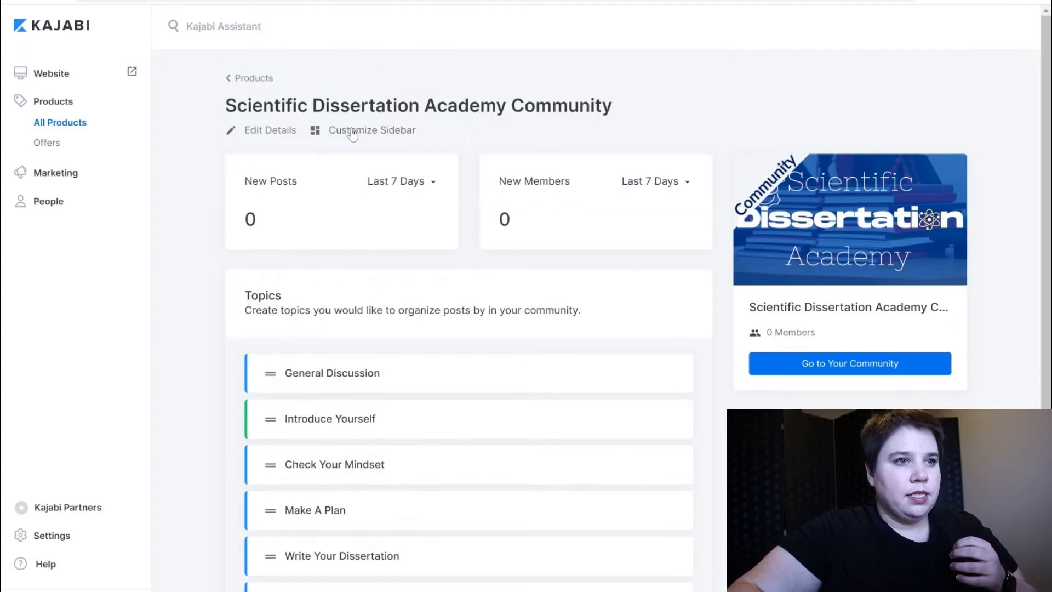
- In Customize Sidebar, write the new welcome message beginning 'Welcome to the'
{"action": "left_click", "coordinate": [371, 130]}
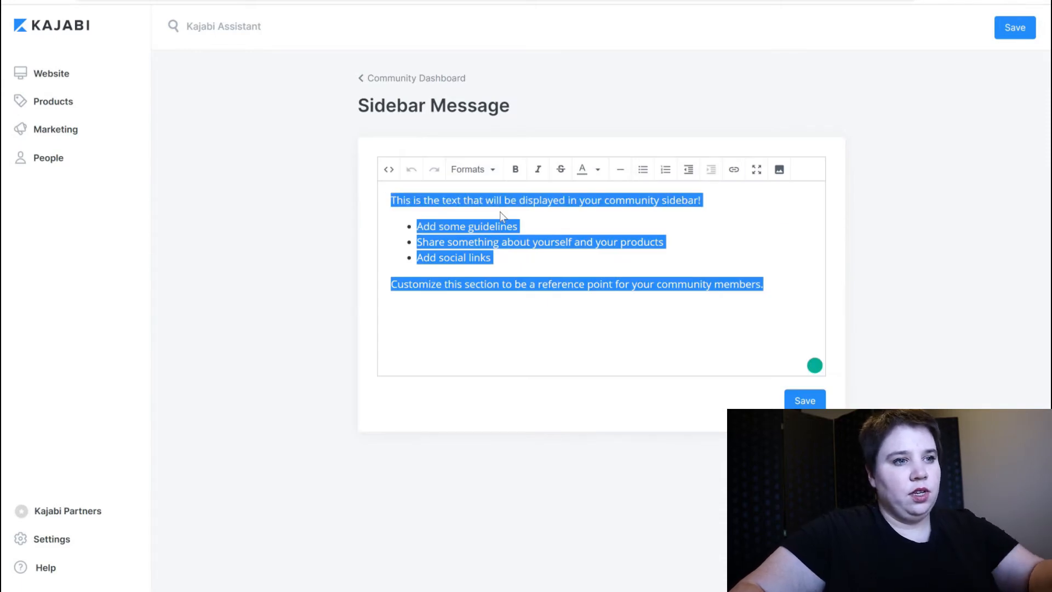
{"action": "type", "text": "Welcome"}
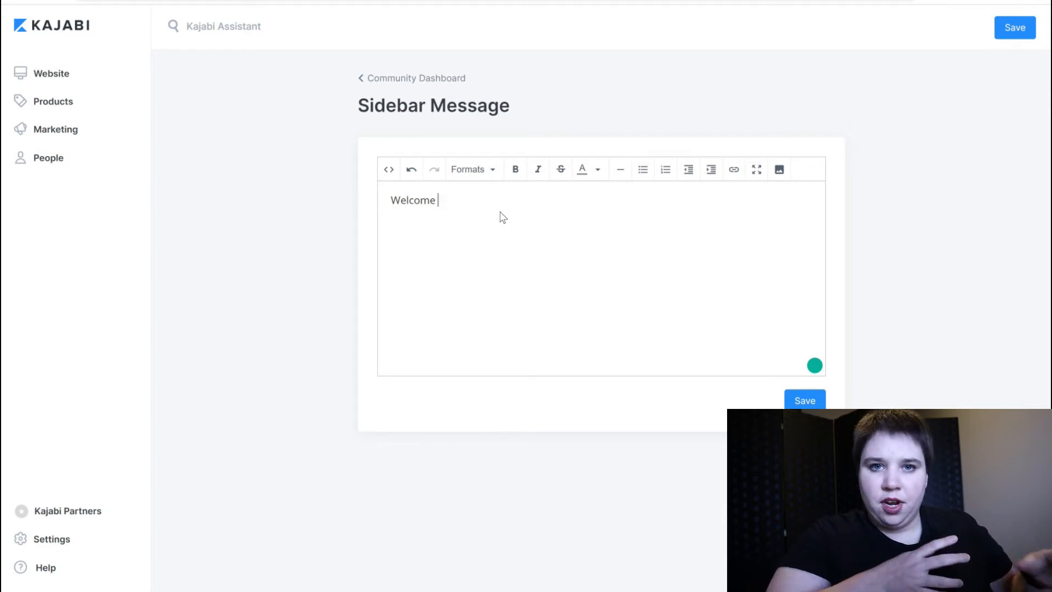
{"action": "type", "text": "to the Scientific Dissertation Academy Community!"}
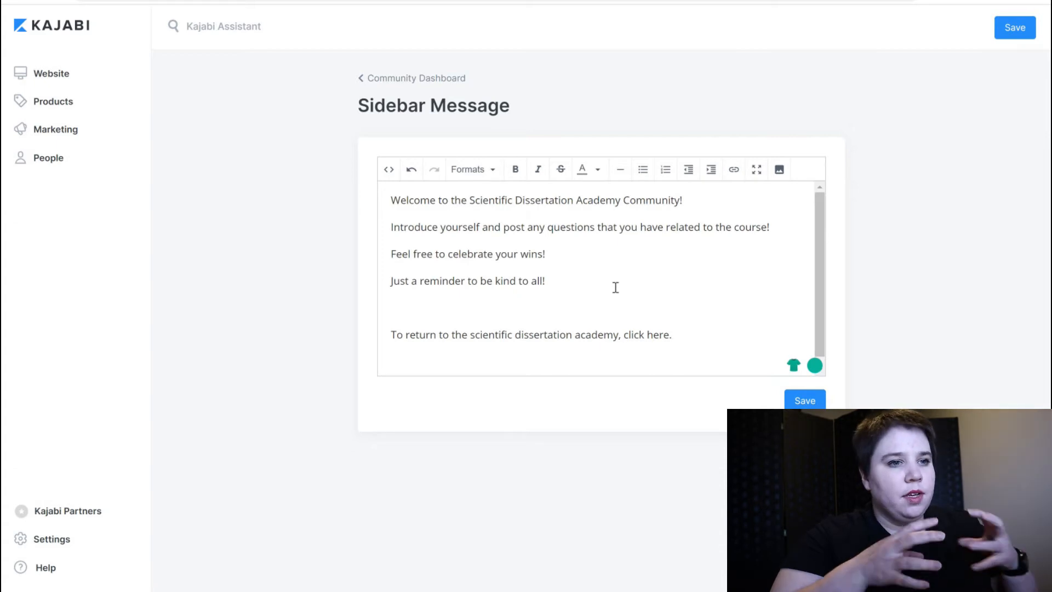
{"action": "left_click", "coordinate": [671, 334]}
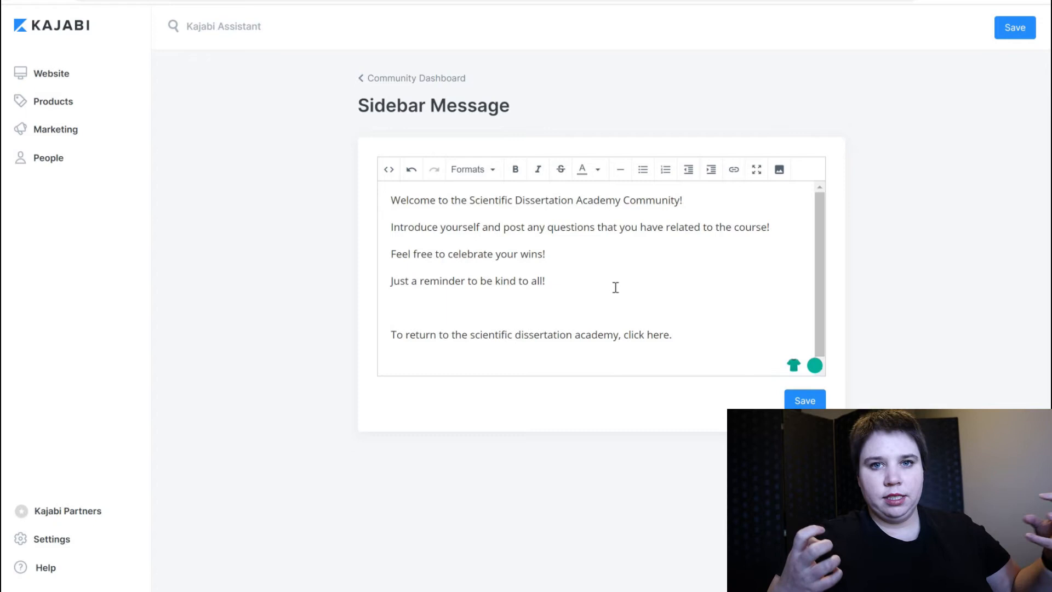
{"action": "mouse_move", "coordinate": [652, 358]}
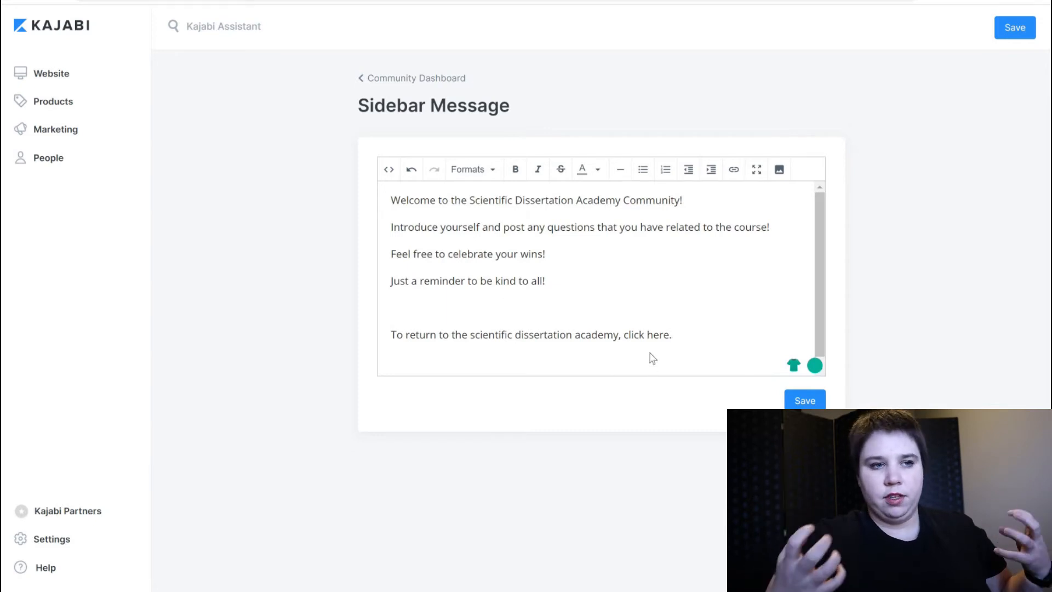
{"action": "mouse_move", "coordinate": [80, 5]}
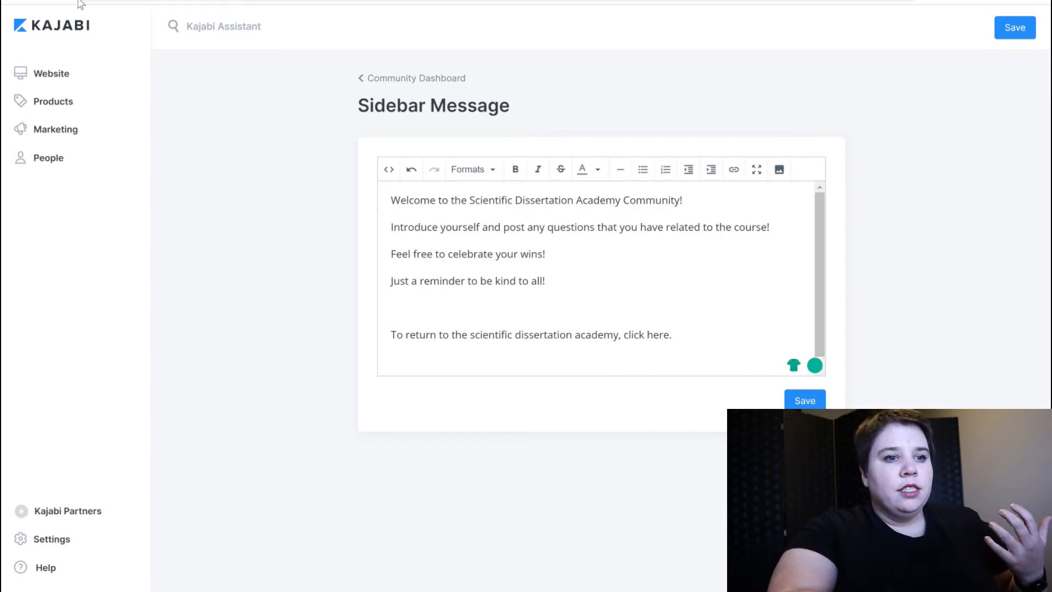
{"action": "mouse_move", "coordinate": [51, 101]}
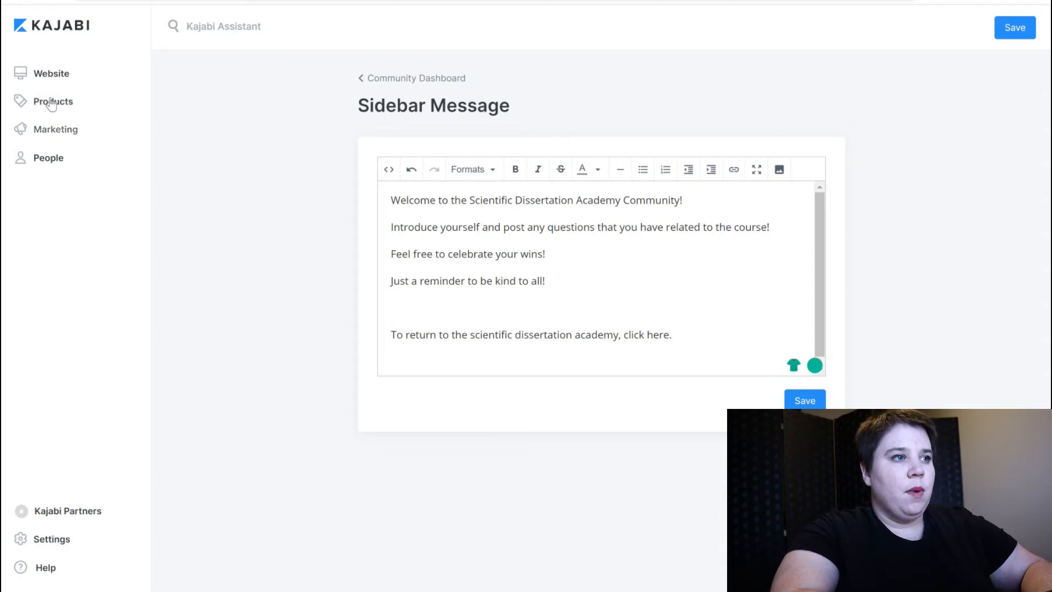
- Open Products in a new tab and select the Scientific Dissertation Academy course
{"action": "right_click", "coordinate": [53, 101]}
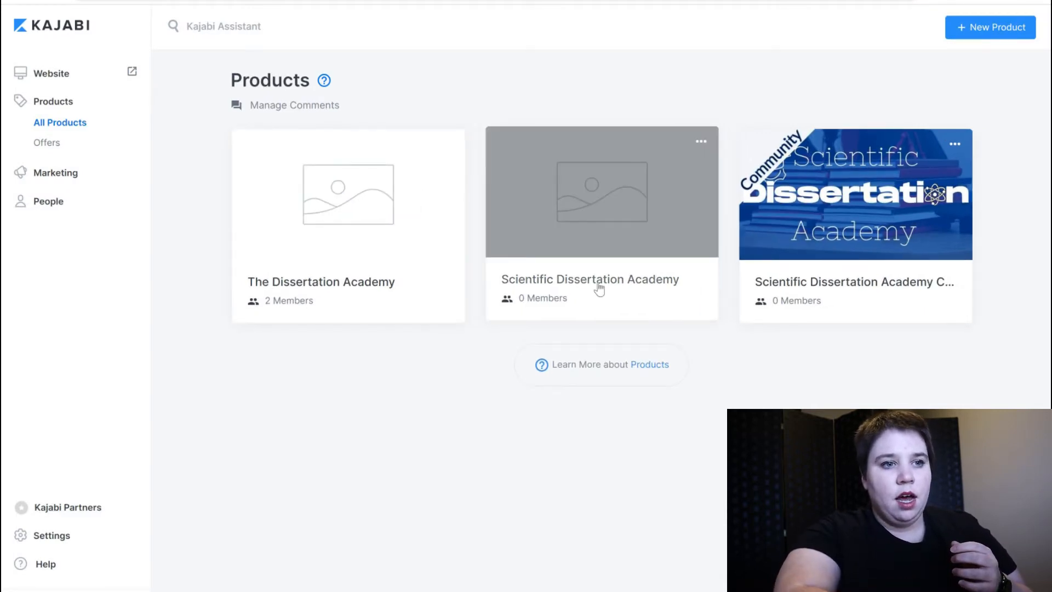
{"action": "mouse_move", "coordinate": [374, 220]}
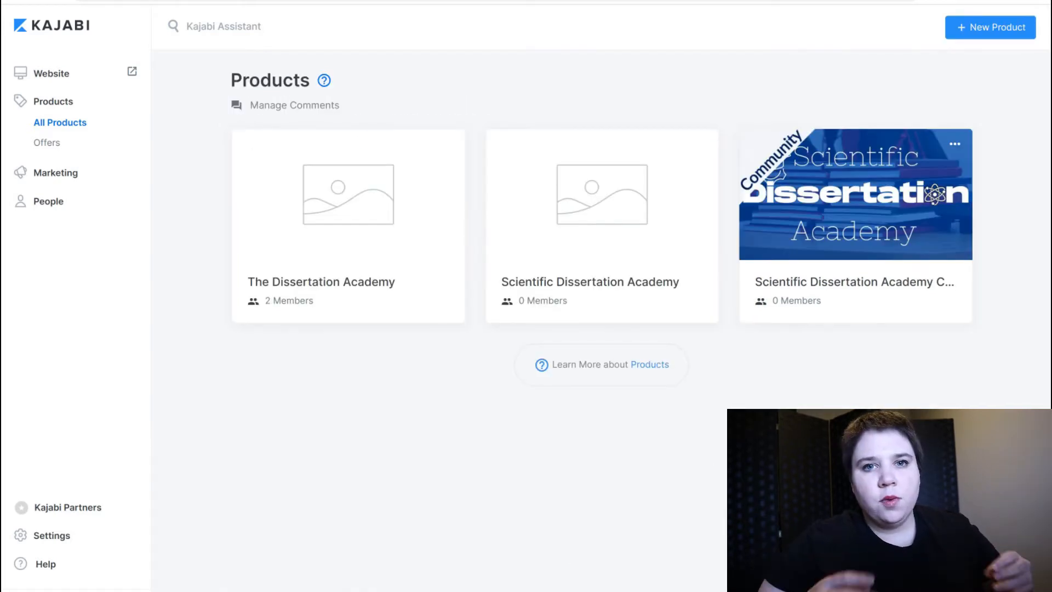
{"action": "mouse_move", "coordinate": [609, 284]}
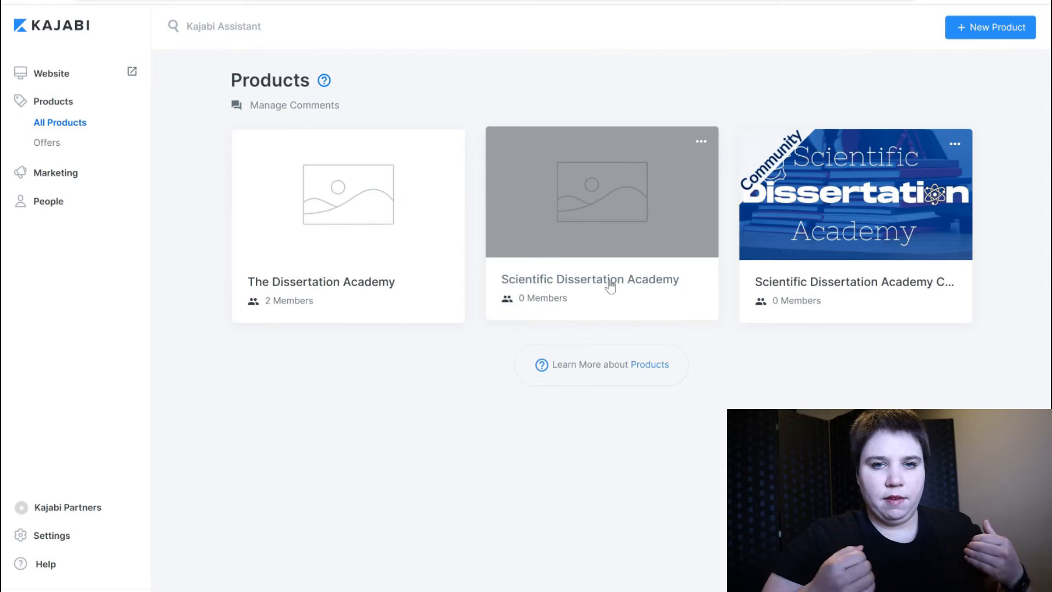
{"action": "left_click", "coordinate": [589, 279]}
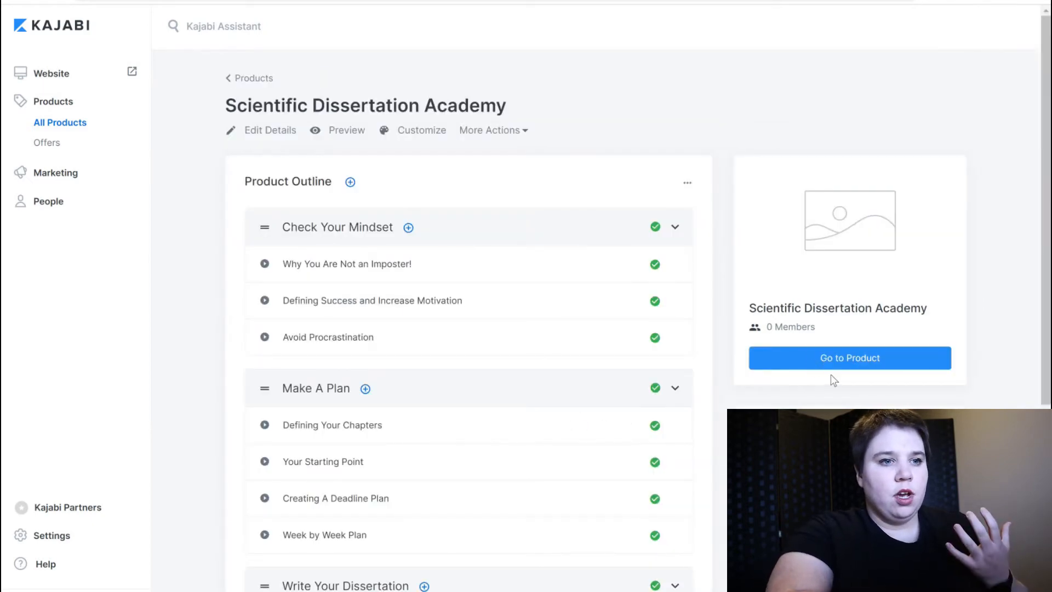
{"action": "mouse_move", "coordinate": [393, 223]}
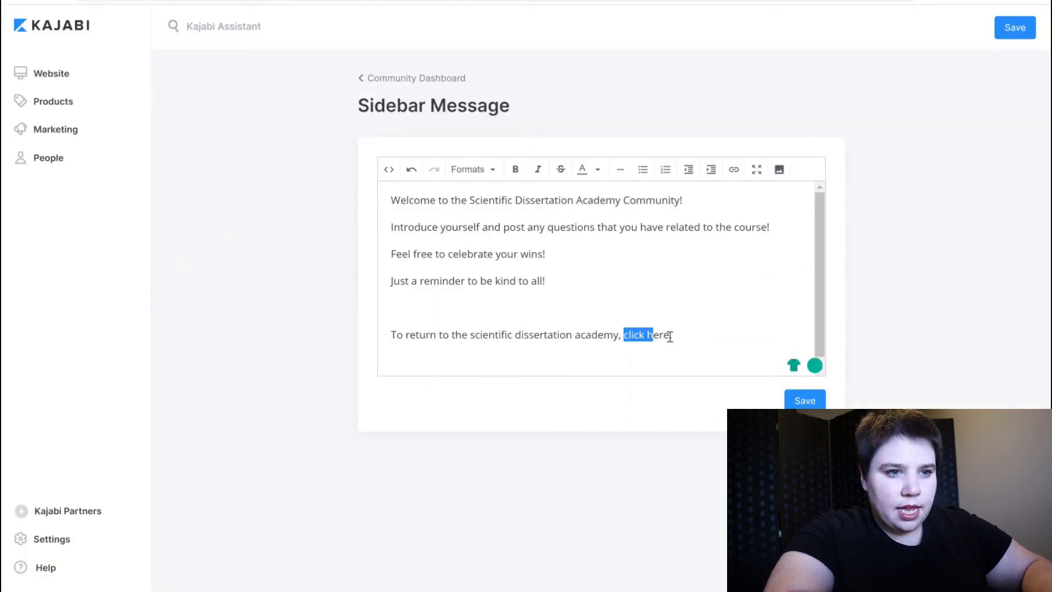
- Link the words 'click here' to the Scientific Dissertation Academy course page, opening in a new window
{"action": "left_click", "coordinate": [733, 169]}
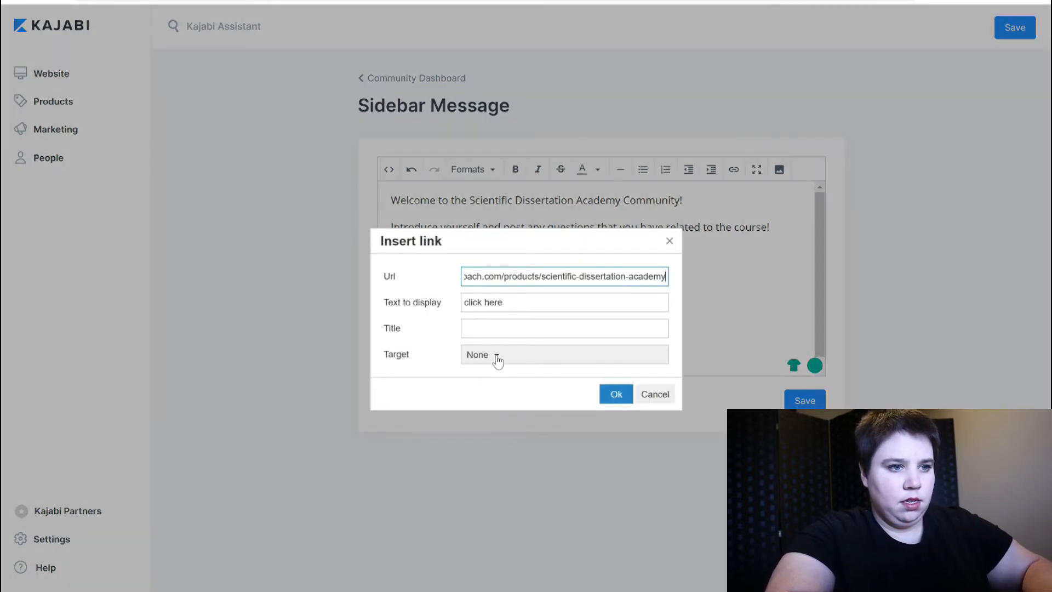
{"action": "left_click", "coordinate": [564, 354]}
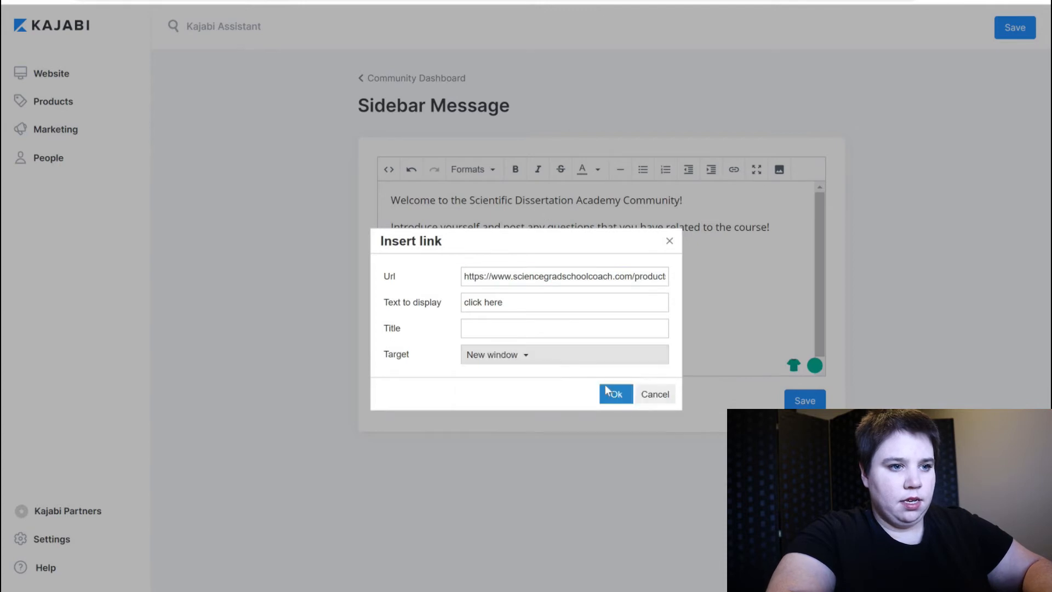
{"action": "left_click", "coordinate": [615, 394]}
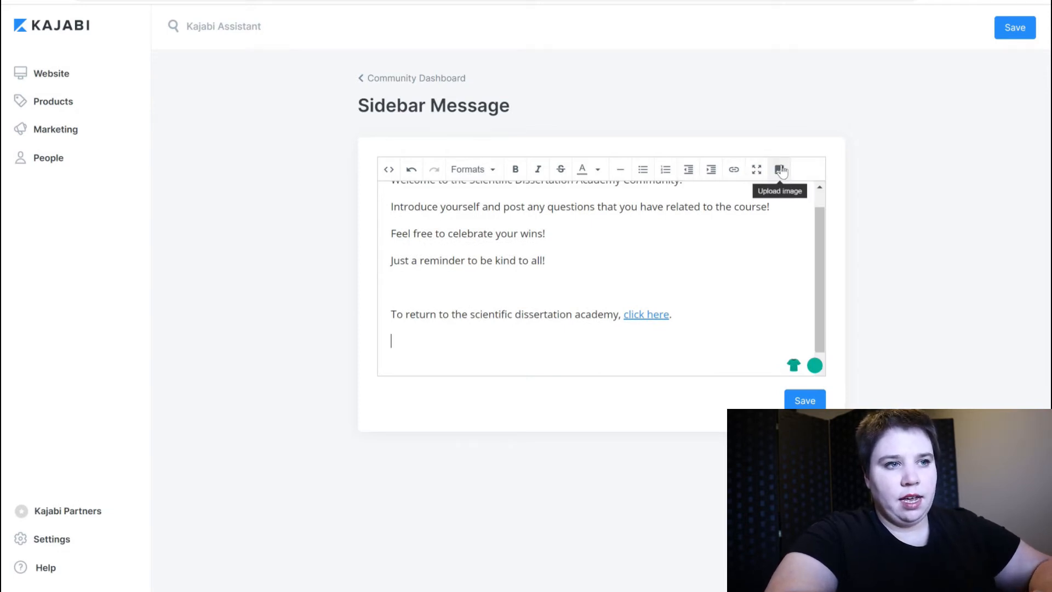
- Insert the course banner image, link it to the course in a new window, and save
{"action": "left_click", "coordinate": [780, 168]}
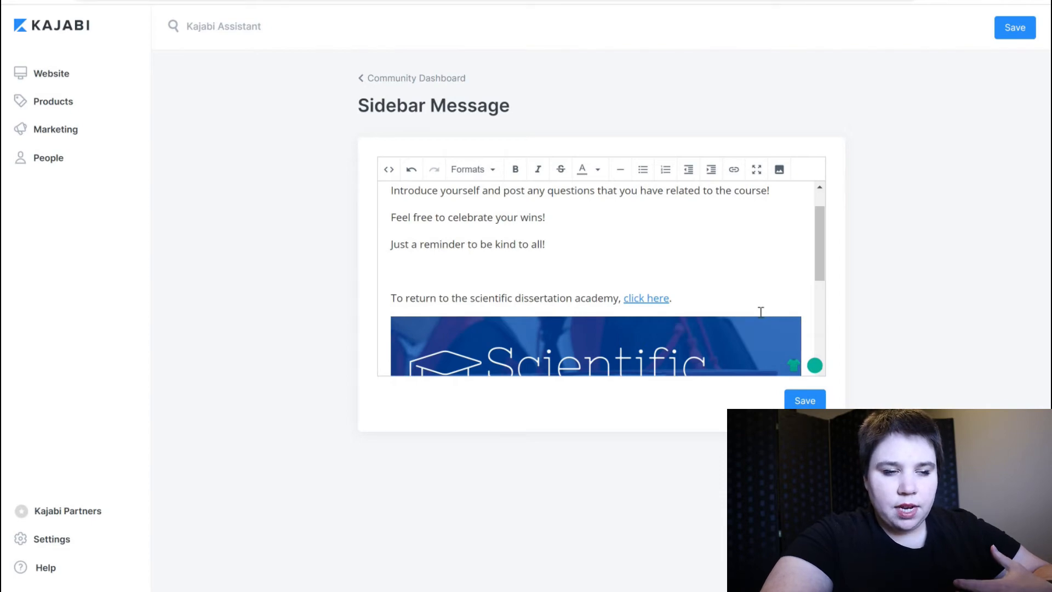
{"action": "scroll", "scroll_direction": "down", "scroll_amount": 3}
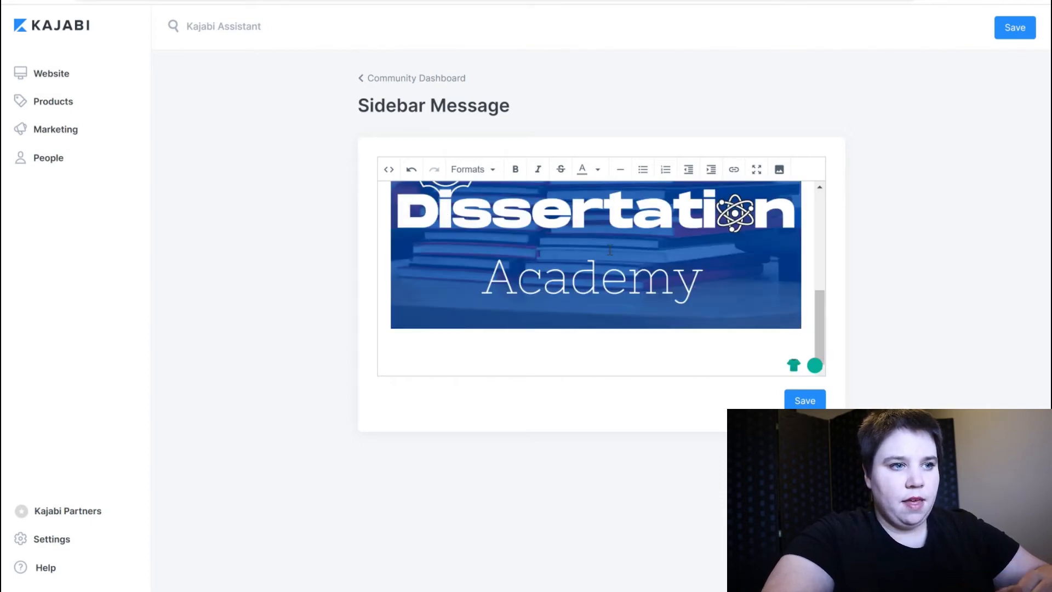
{"action": "left_click", "coordinate": [594, 255]}
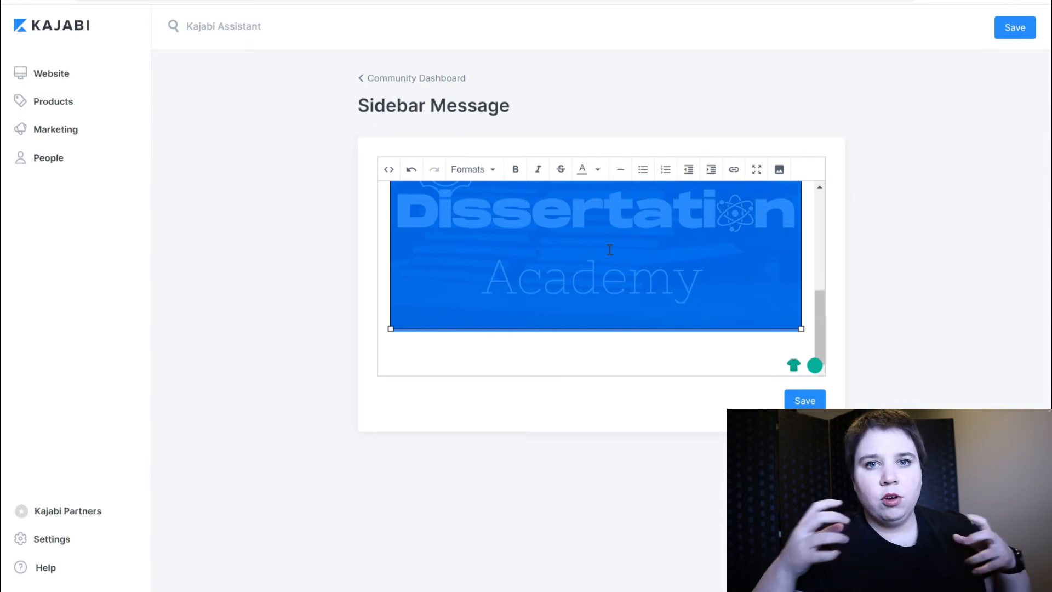
{"action": "mouse_move", "coordinate": [711, 169]}
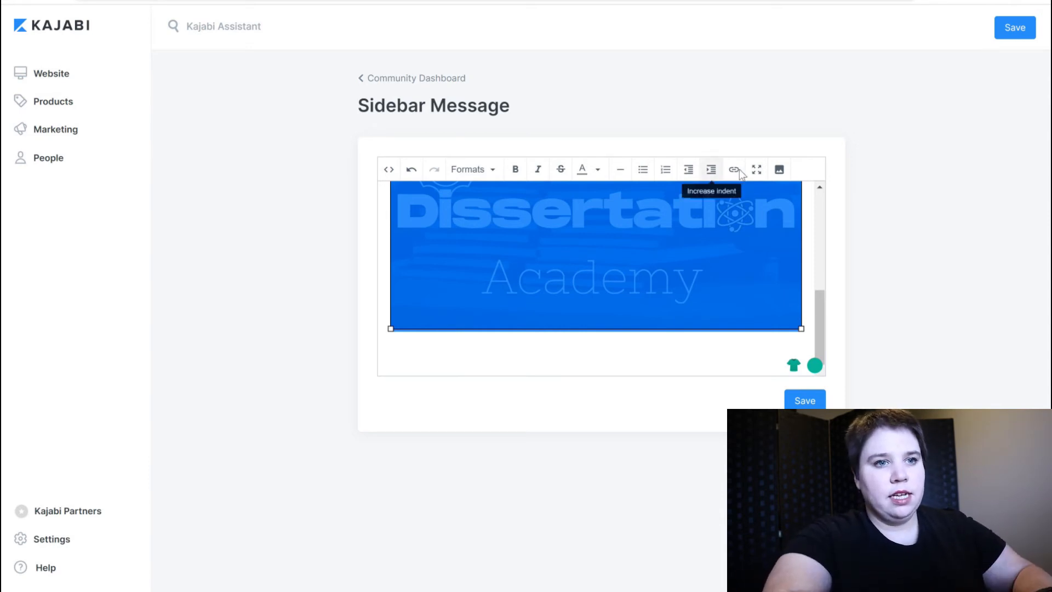
{"action": "left_click", "coordinate": [733, 170]}
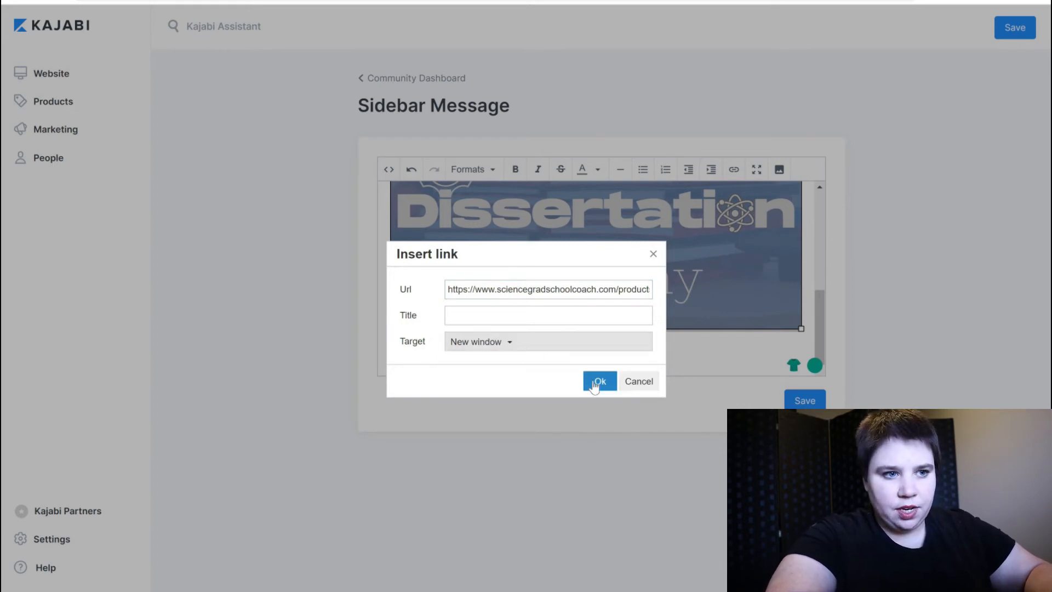
{"action": "left_click", "coordinate": [598, 382]}
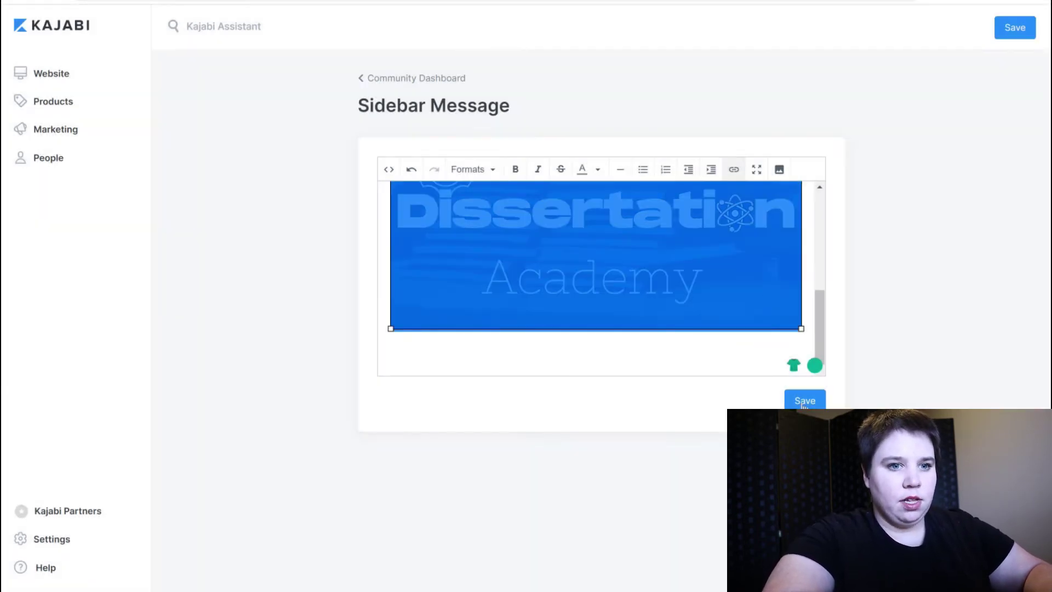
{"action": "left_click", "coordinate": [804, 401]}
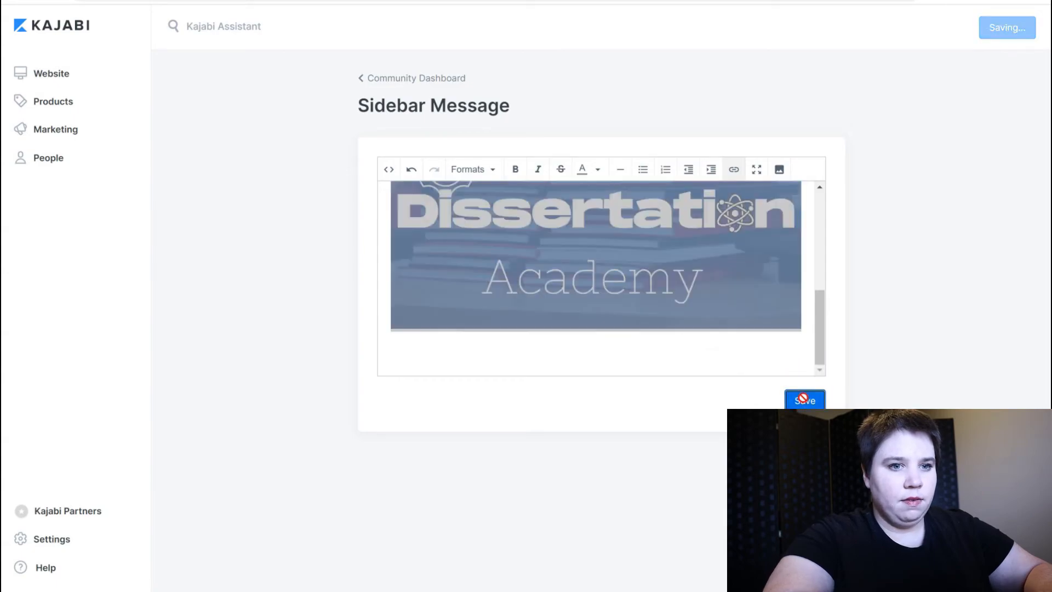
{"action": "left_click", "coordinate": [804, 400]}
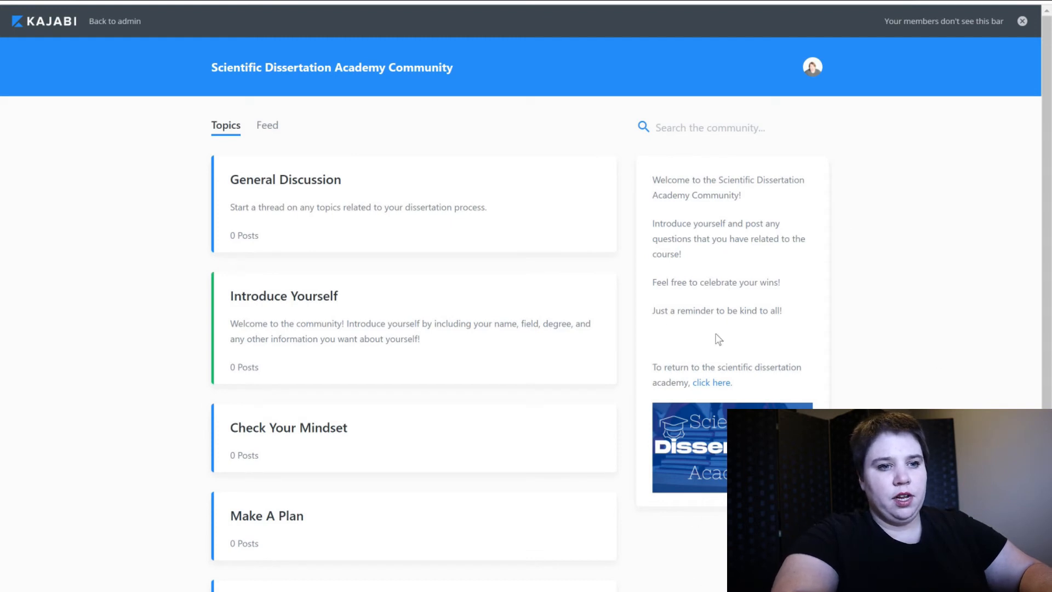
{"action": "mouse_move", "coordinate": [713, 382]}
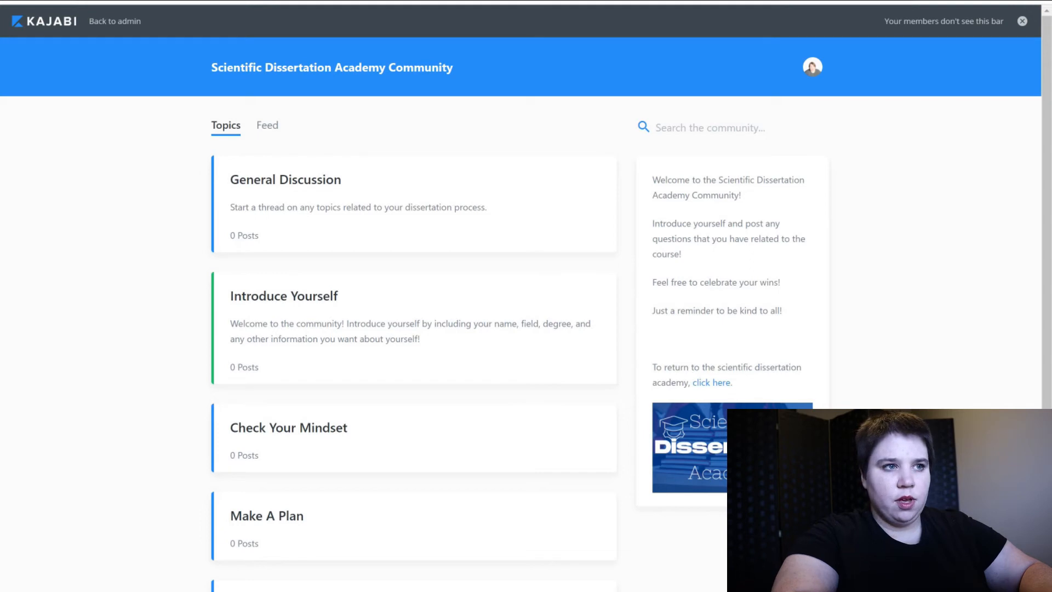
- Follow the sidebar's 'click here' link, scroll the course page, then head back to admin
{"action": "left_click", "coordinate": [711, 383]}
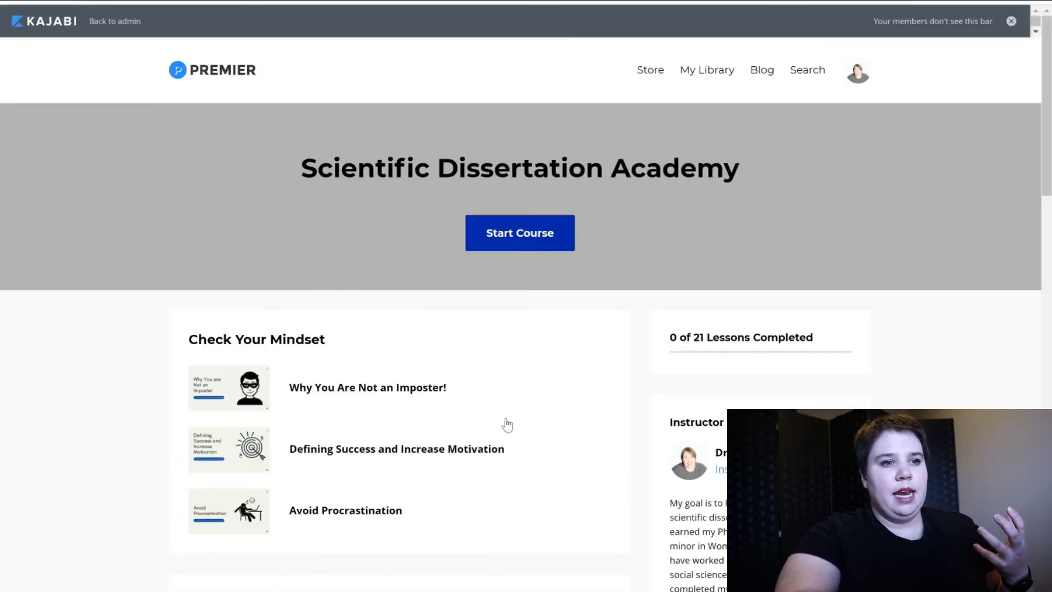
{"action": "scroll", "scroll_direction": "down", "scroll_amount": 3}
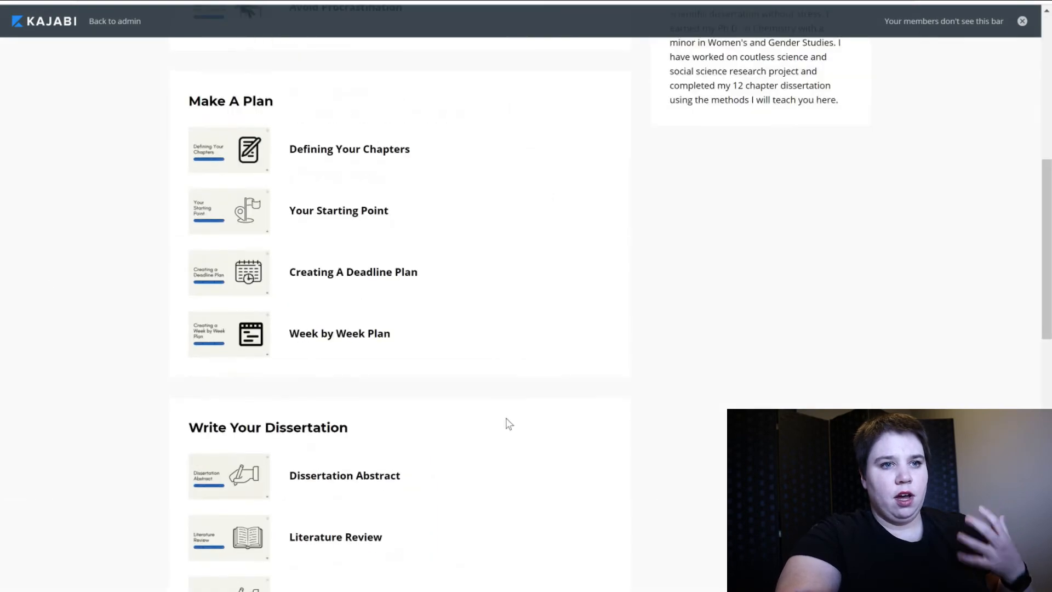
{"action": "scroll", "scroll_direction": "up", "scroll_amount": 3}
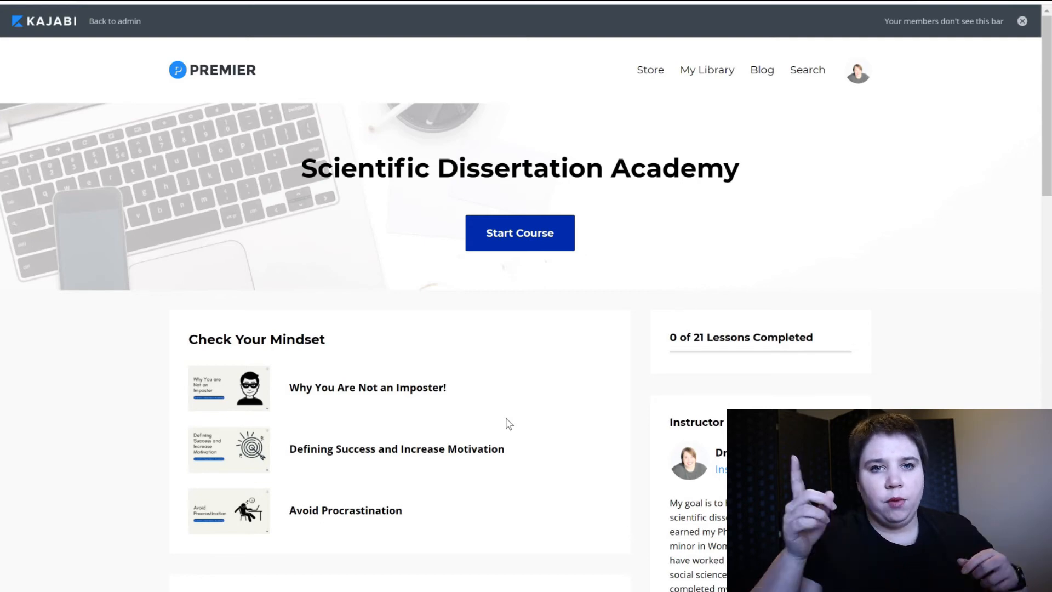
{"action": "mouse_move", "coordinate": [198, 25]}
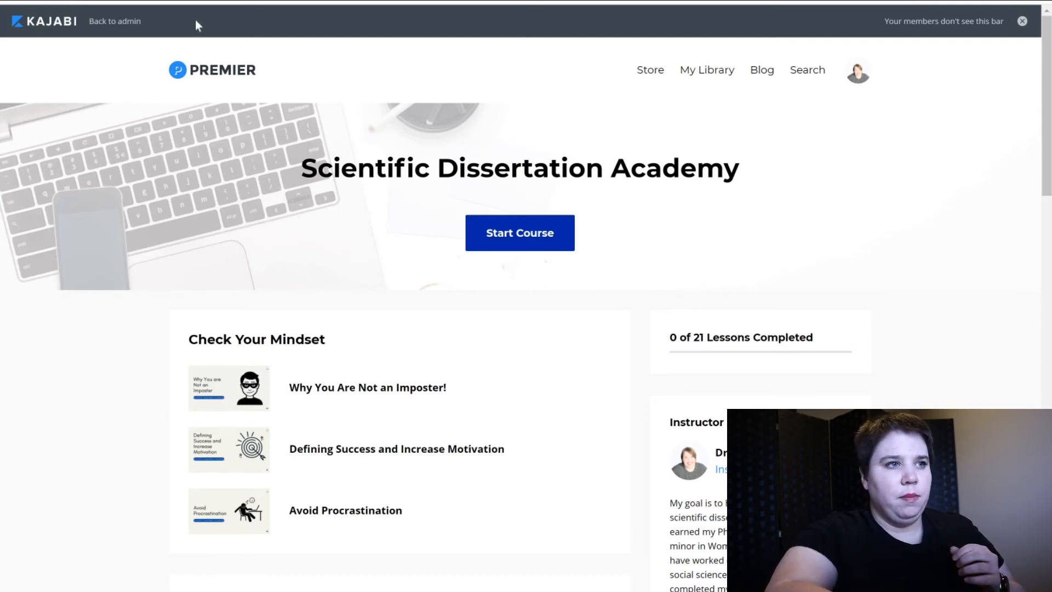
{"action": "left_click", "coordinate": [114, 21]}
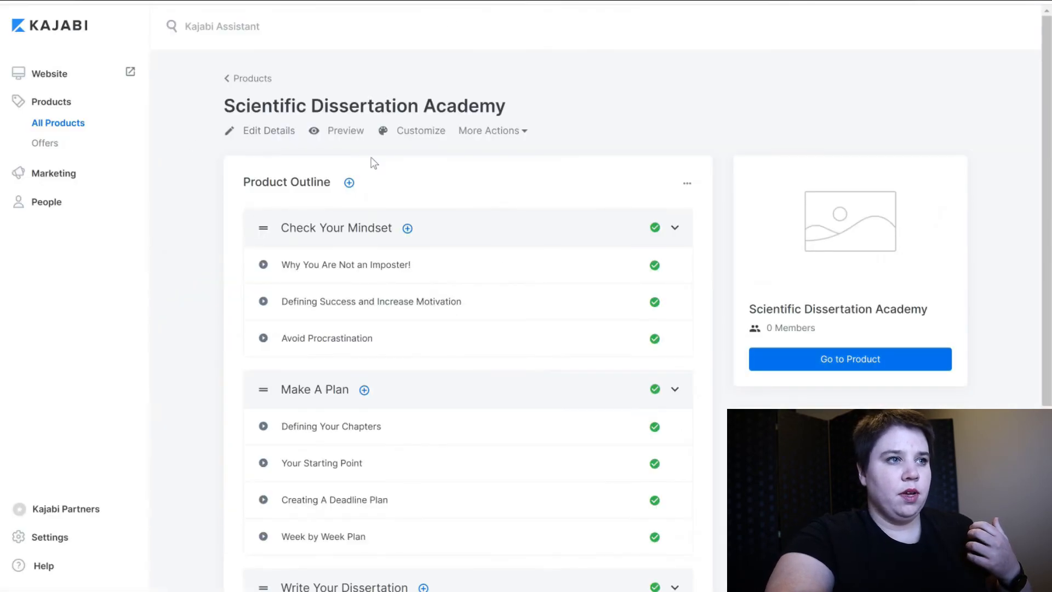
{"action": "mouse_move", "coordinate": [213, 104]}
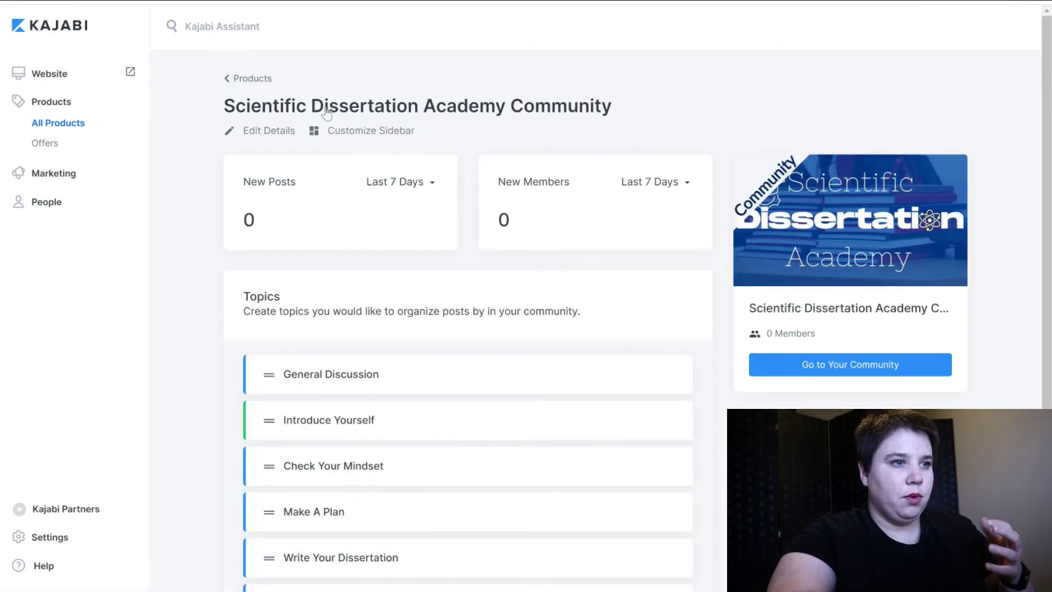
- Open the Scientific Dissertation Academy course from Products and launch its Customize editor
{"action": "left_click", "coordinate": [251, 78]}
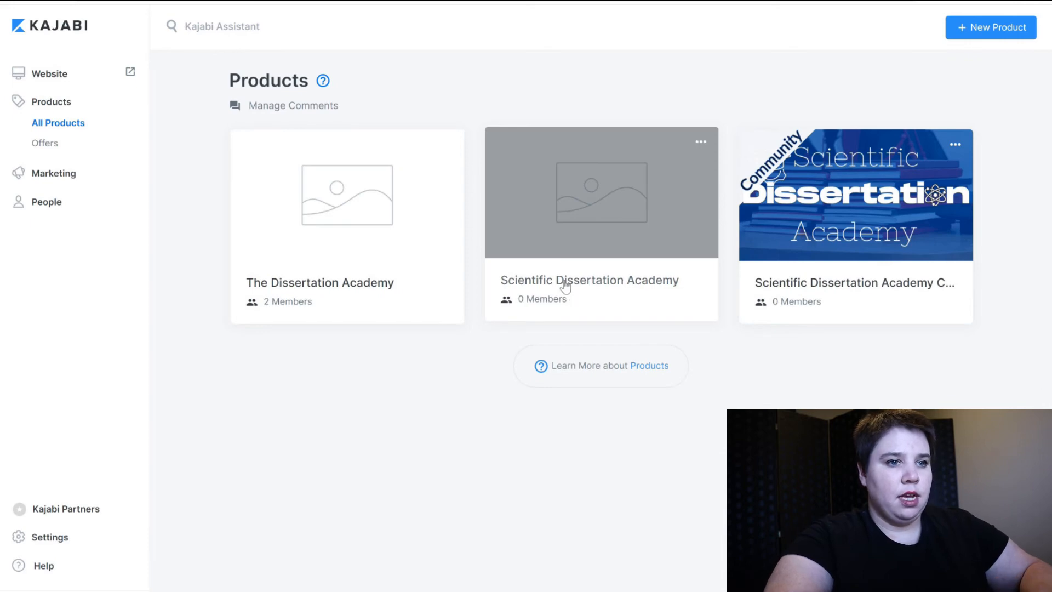
{"action": "left_click", "coordinate": [589, 280]}
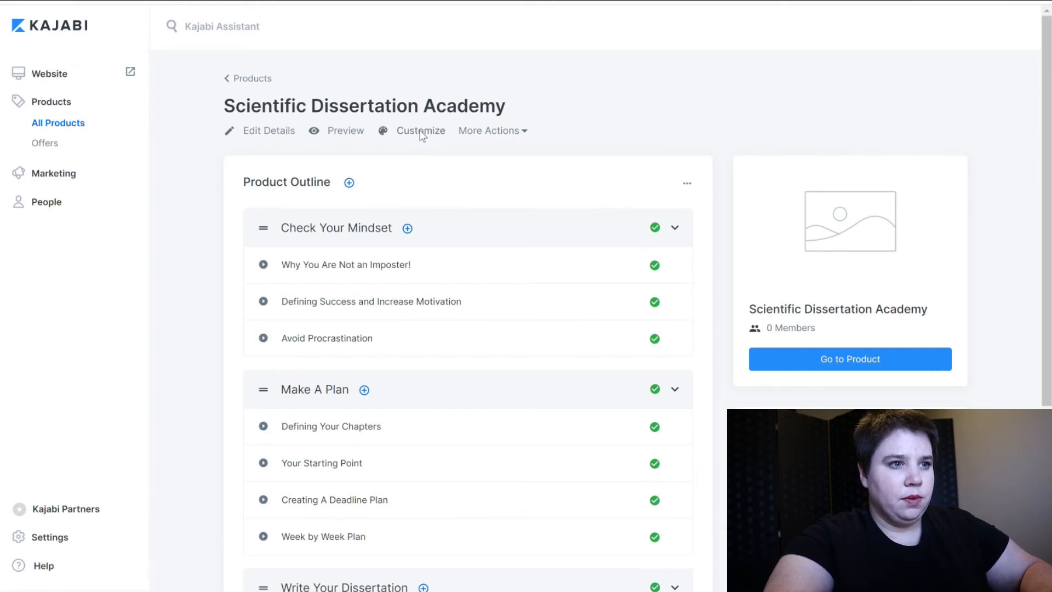
{"action": "left_click", "coordinate": [421, 130]}
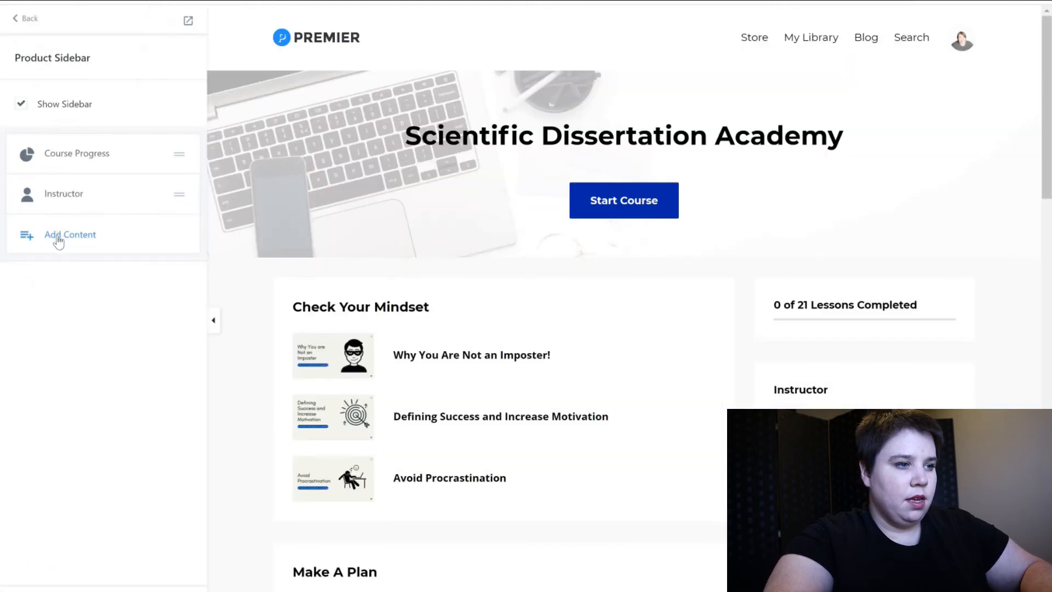
- Add an image block using a recent banner, linked to academy-community/community/topics in a new window
{"action": "left_click", "coordinate": [70, 234]}
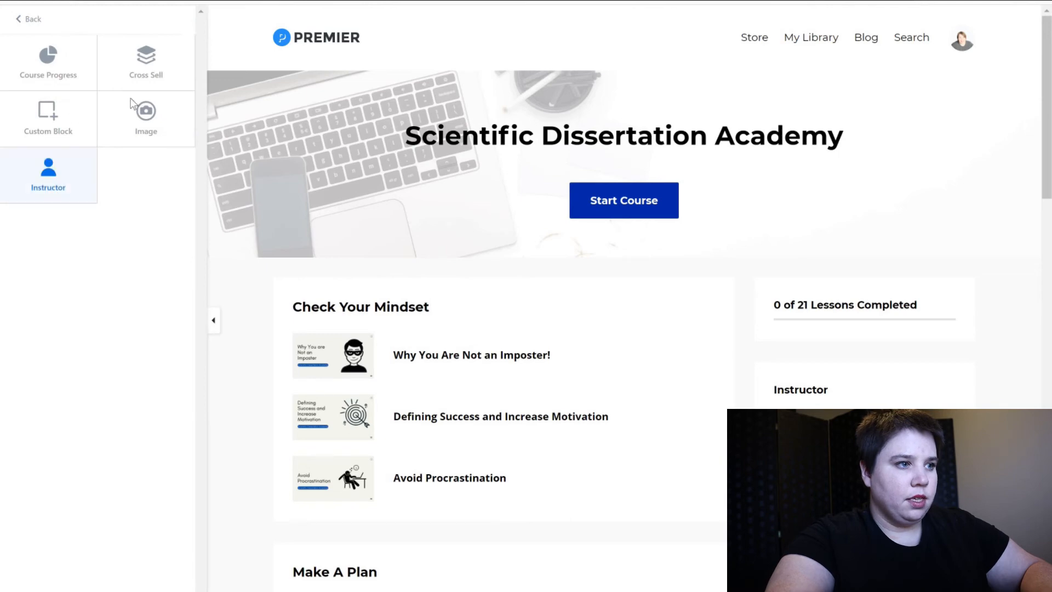
{"action": "left_click", "coordinate": [146, 117]}
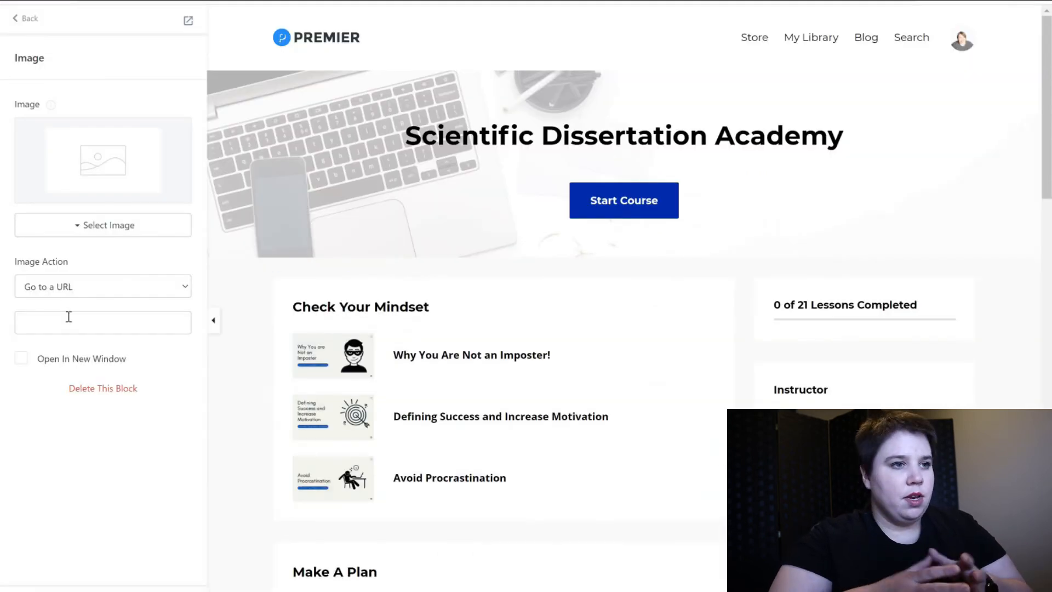
{"action": "type", "text": "academy-community/community/topics"}
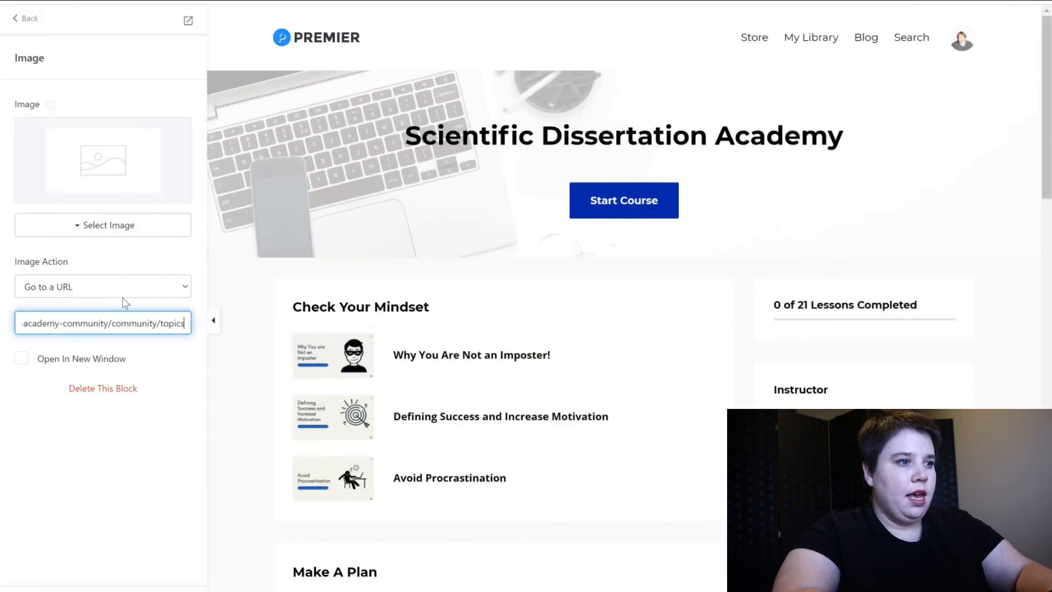
{"action": "left_click", "coordinate": [103, 287]}
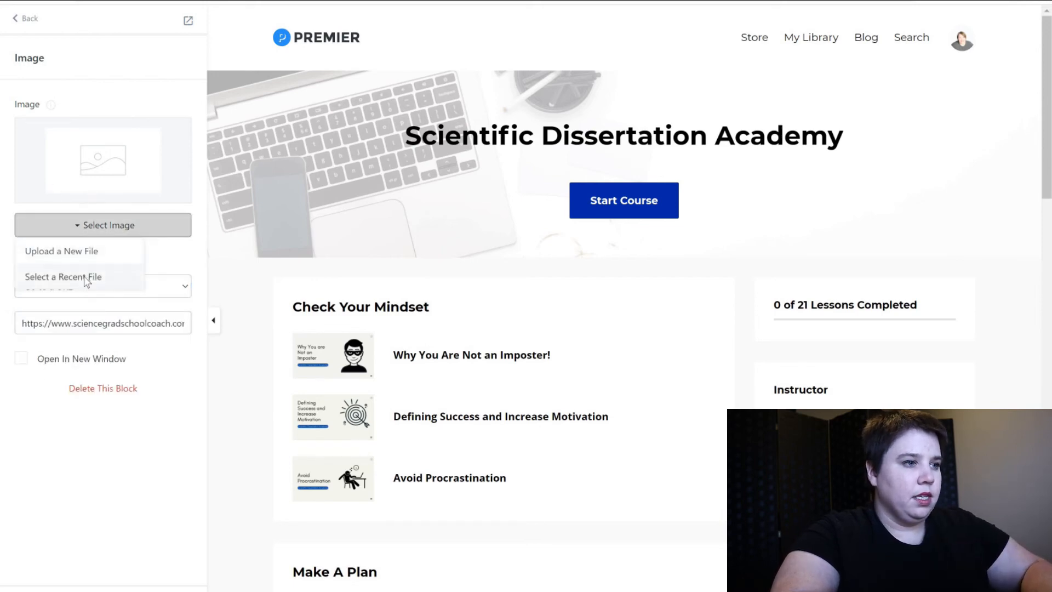
{"action": "left_click", "coordinate": [63, 276]}
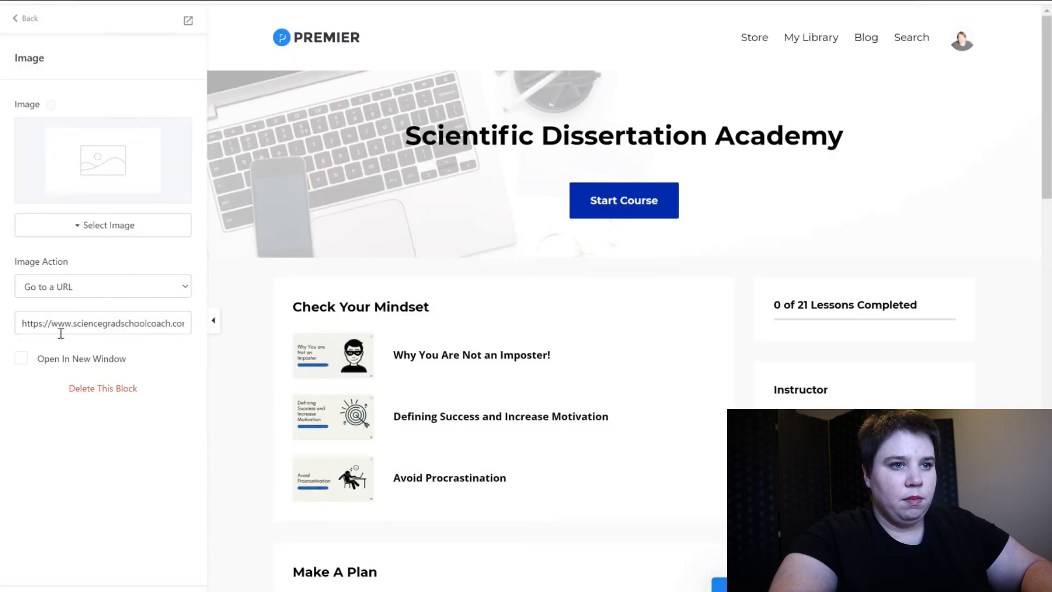
{"action": "left_click", "coordinate": [21, 359]}
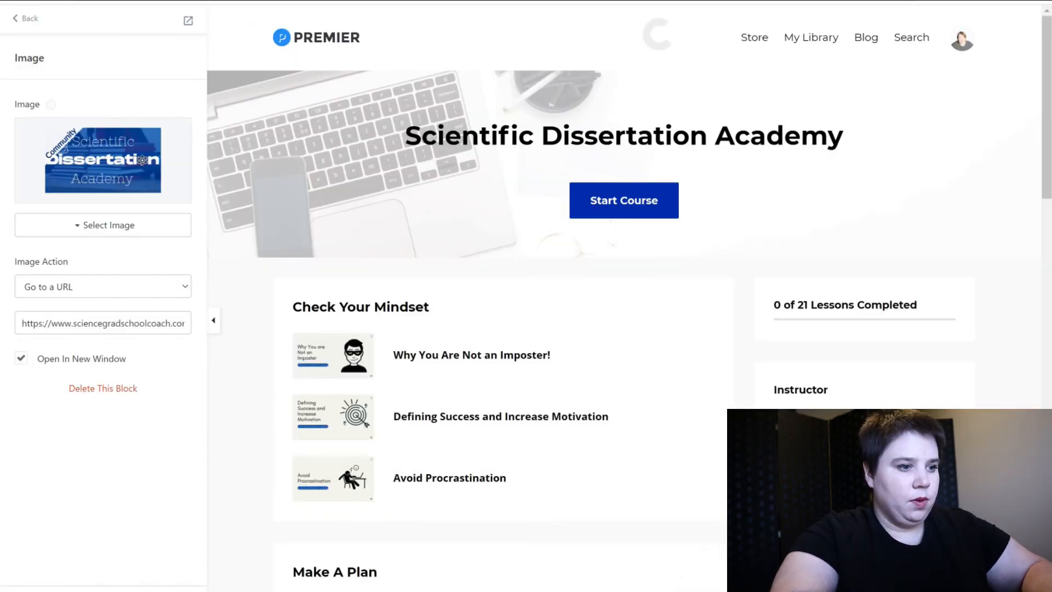
{"action": "scroll", "scroll_direction": "down", "scroll_amount": 3}
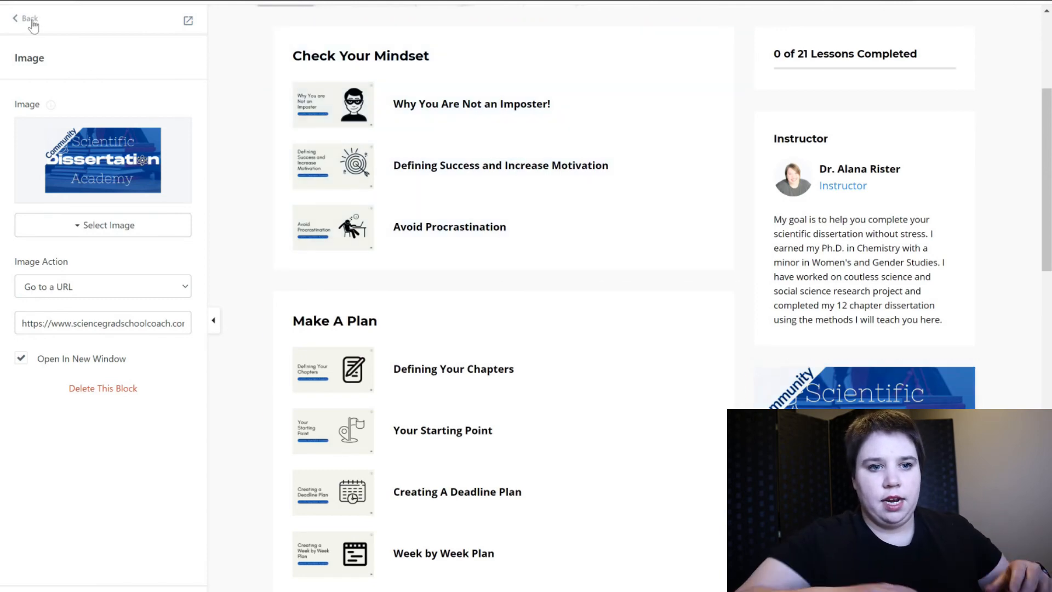
{"action": "left_click", "coordinate": [27, 18]}
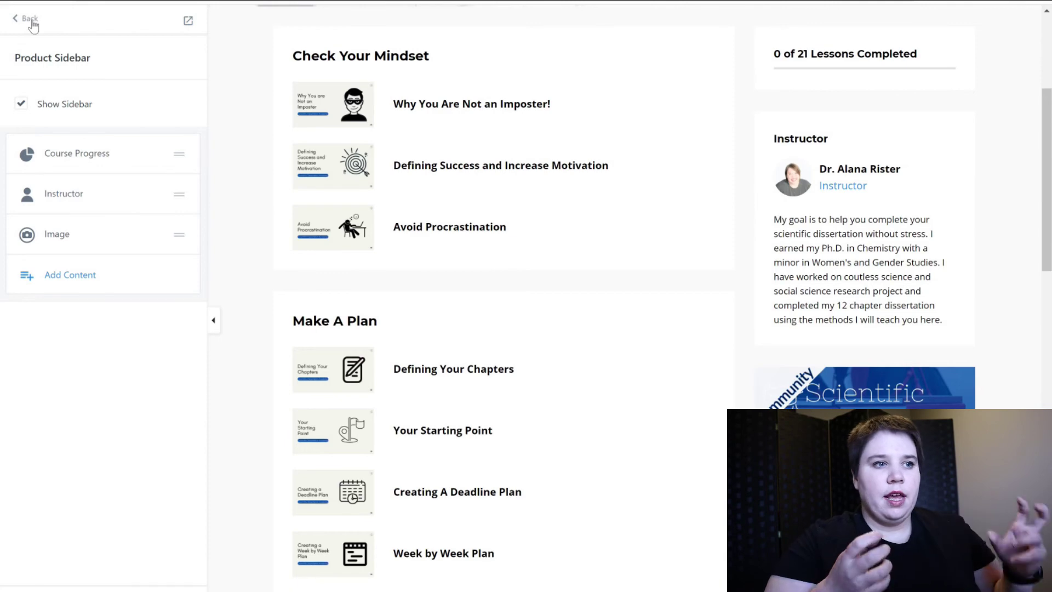
- Click the community sidebar's course image to open the Scientific Dissertation Academy course page
{"action": "left_click", "coordinate": [28, 18]}
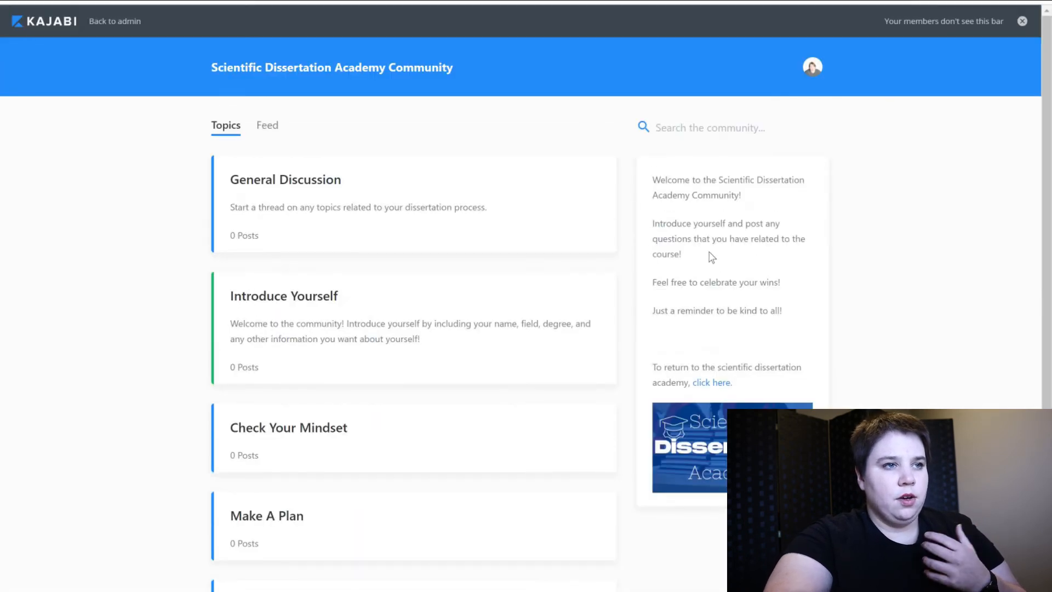
{"action": "mouse_move", "coordinate": [711, 467]}
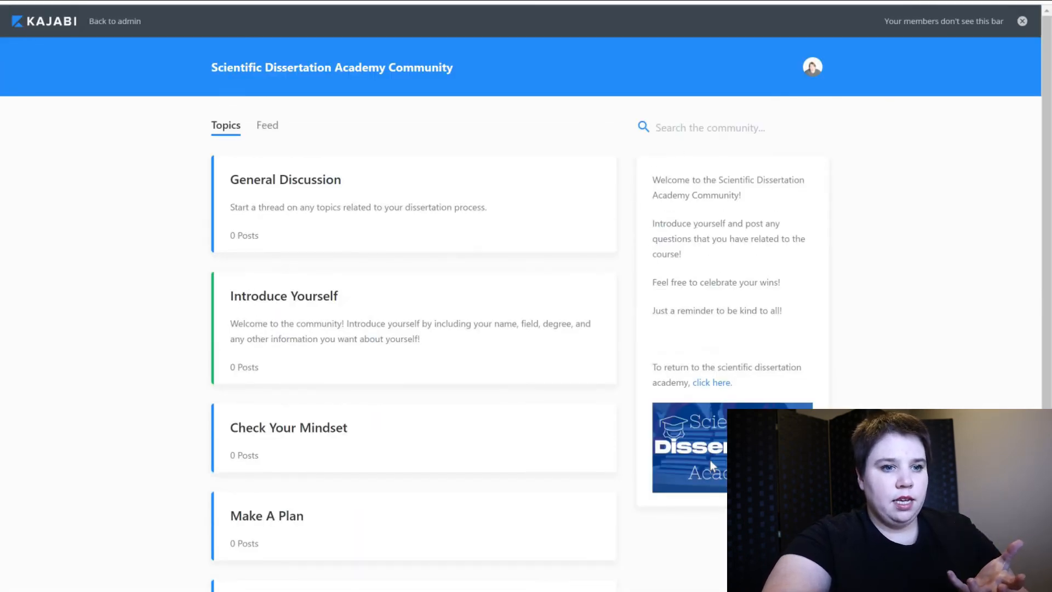
{"action": "left_click", "coordinate": [712, 382]}
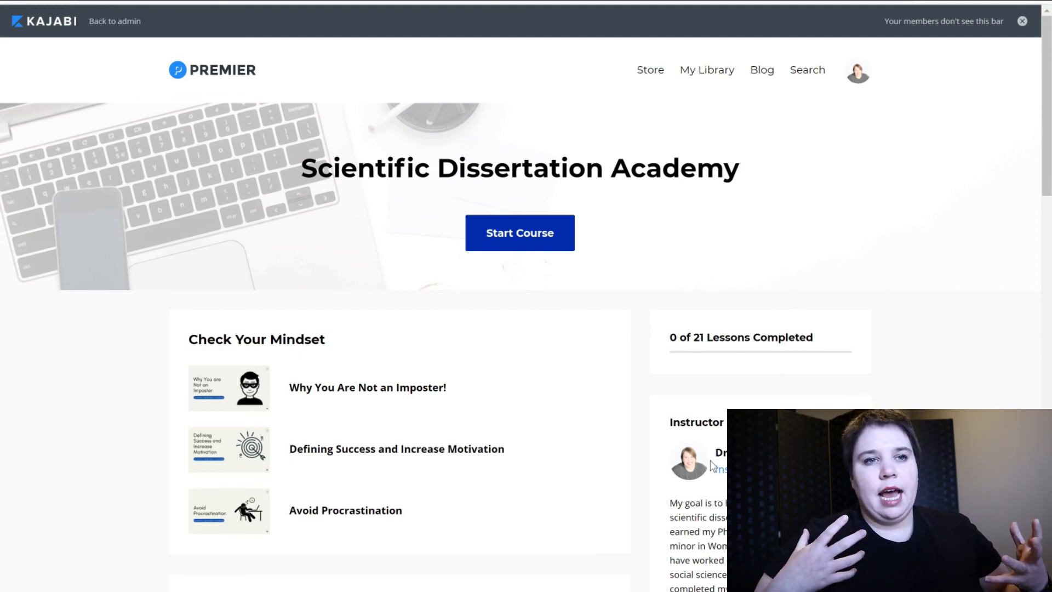
{"action": "mouse_move", "coordinate": [348, 285]}
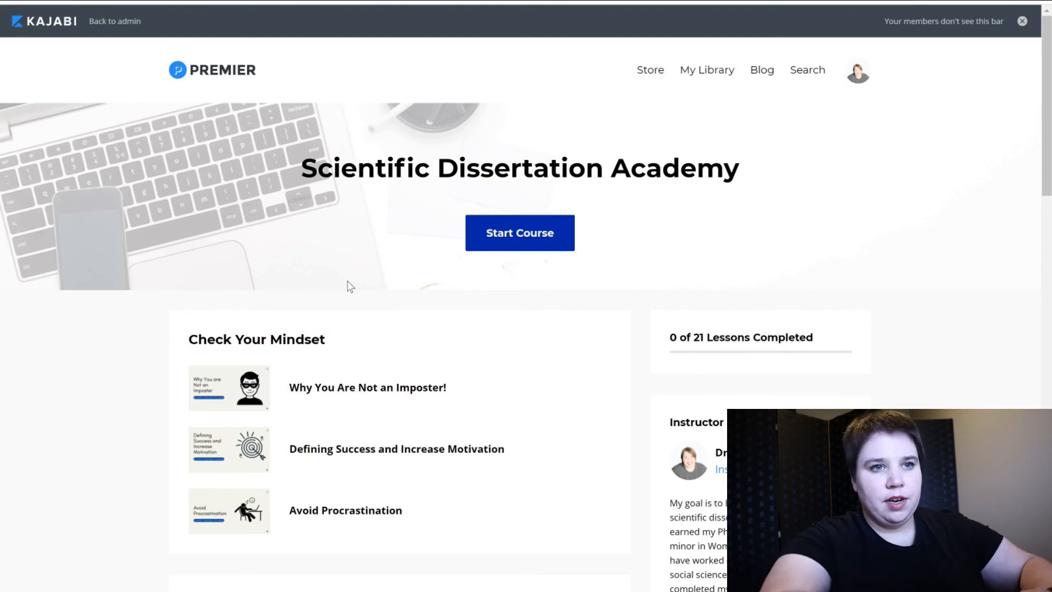